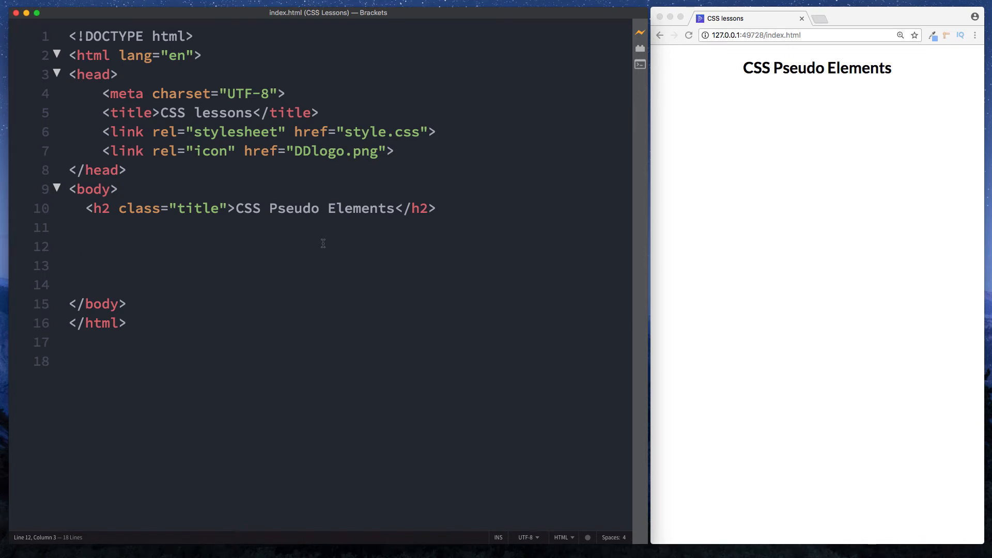
- Add a Lorem ipsum <p> with id="paragraph" below the heading in index.html
left_click(84, 246)
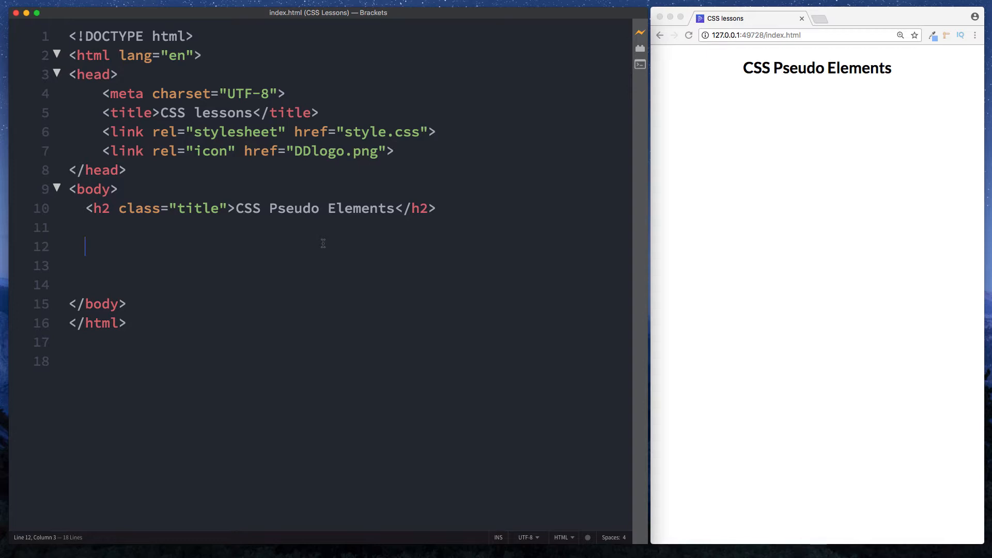
mouse_move(380, 259)
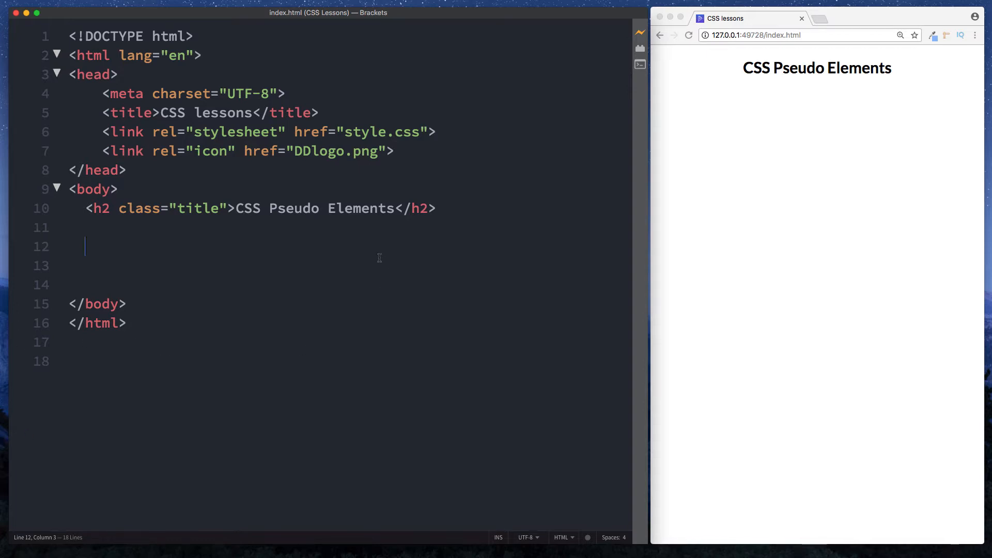
type("<p>")
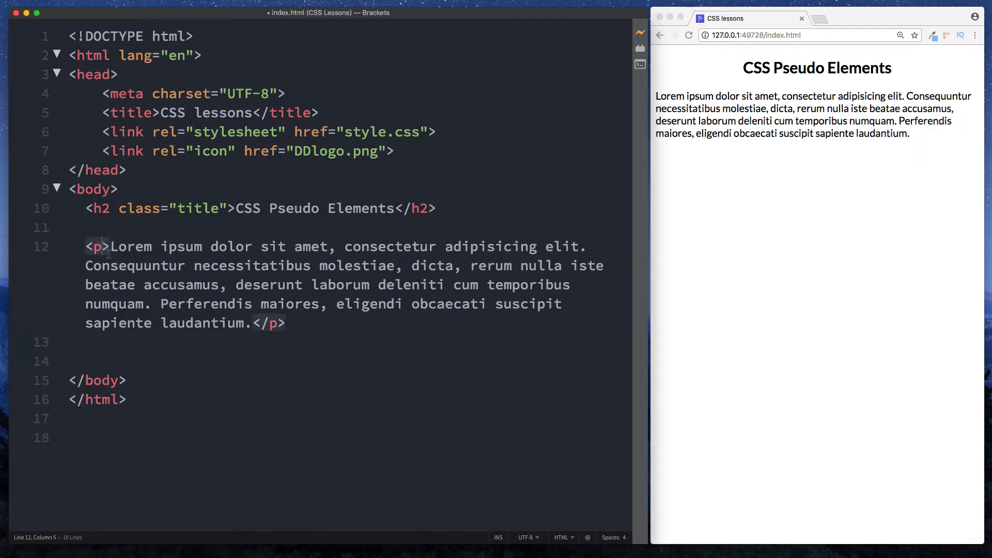
type("id=\"\"")
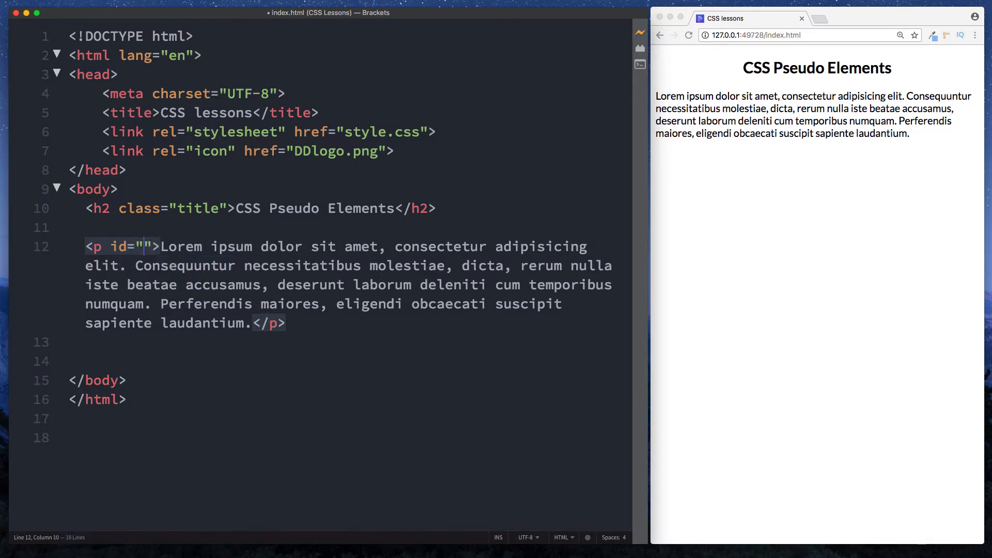
type("paragraph")
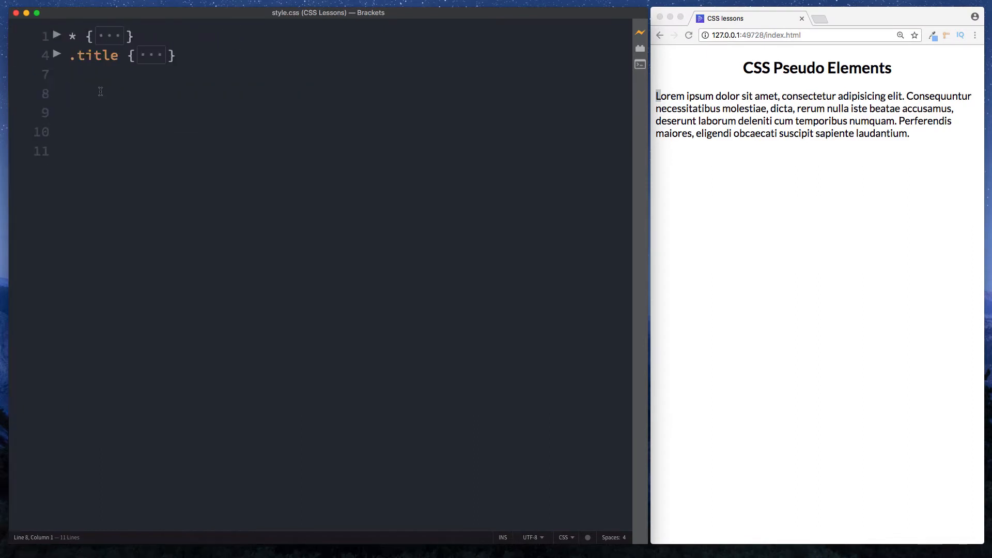
- Begin a #paragraph::first-letter rule block on line 8 of style.css
left_click(96, 93)
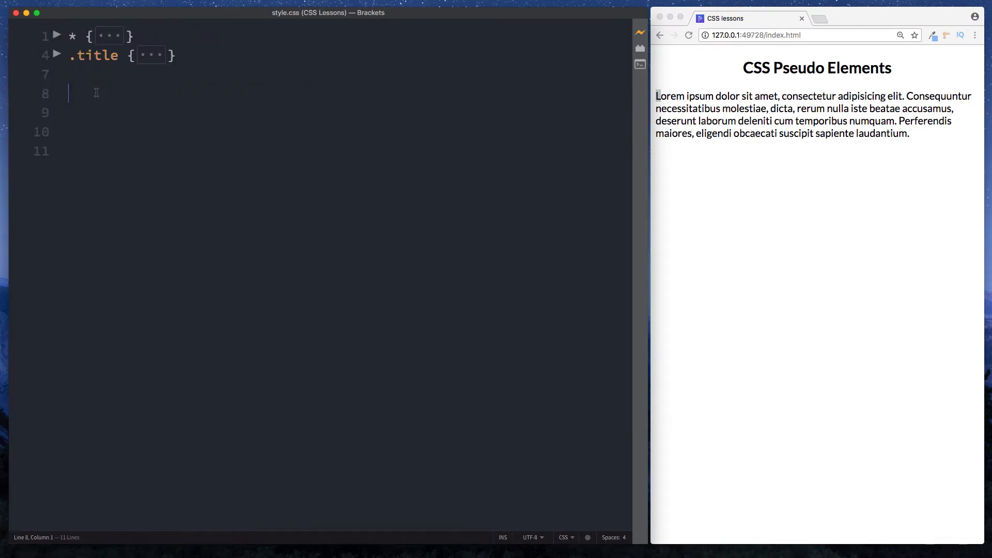
type("#")
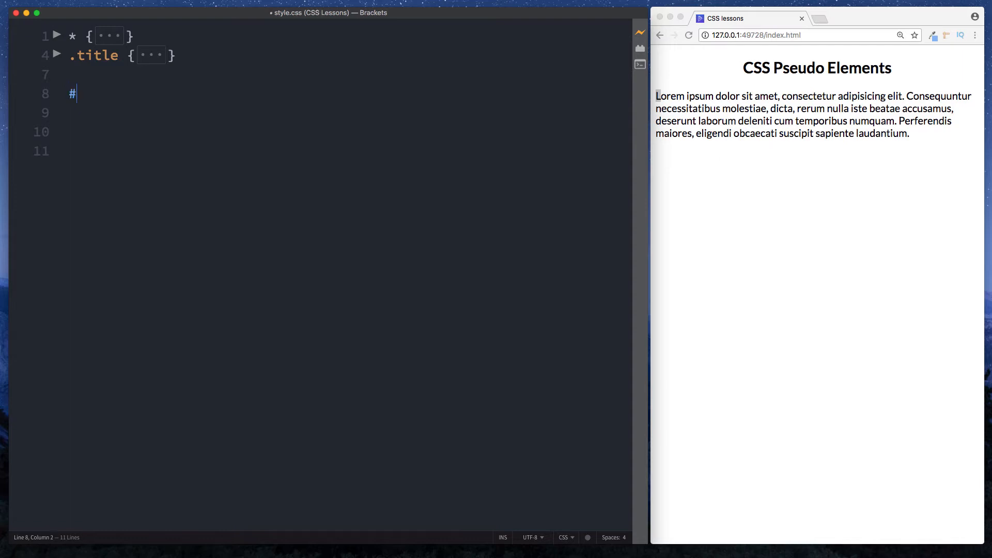
type("paragr")
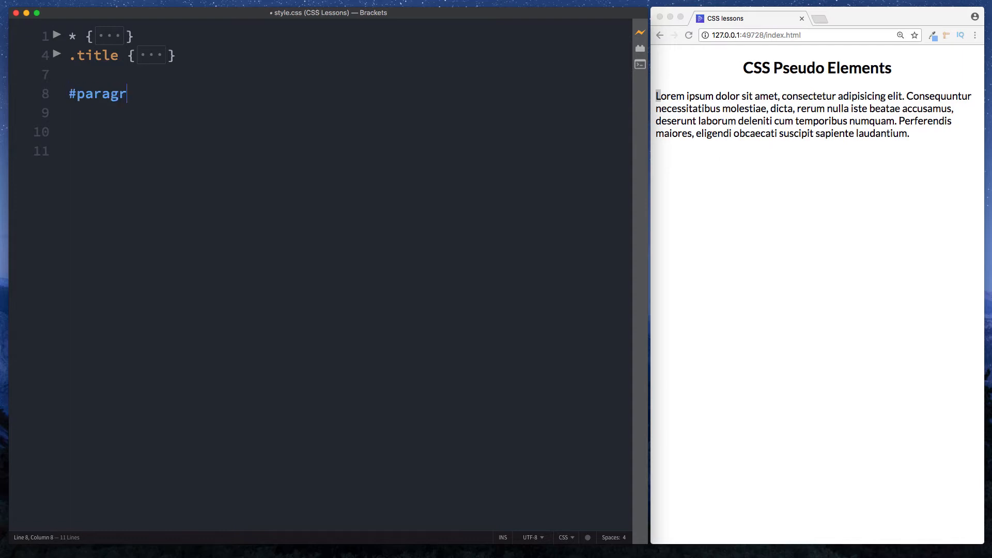
type("aph")
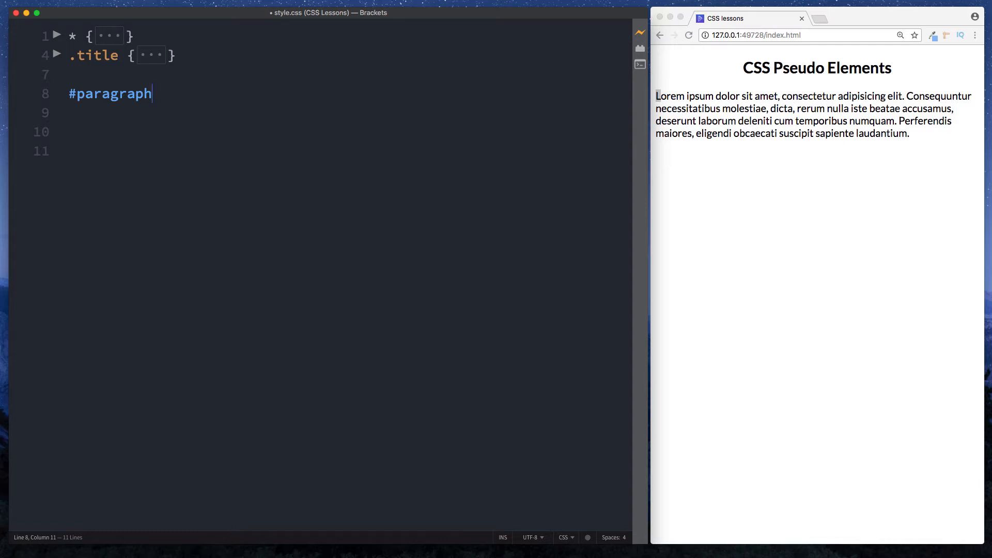
type("::first-letter {")
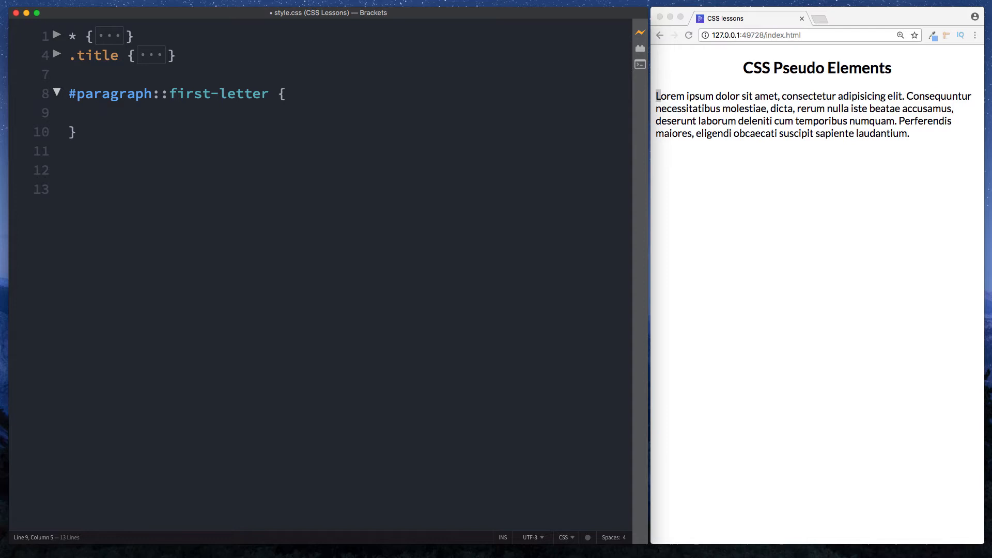
- Give the first-letter rule color: lightgreen and font-size: 50px
type("color: lig")
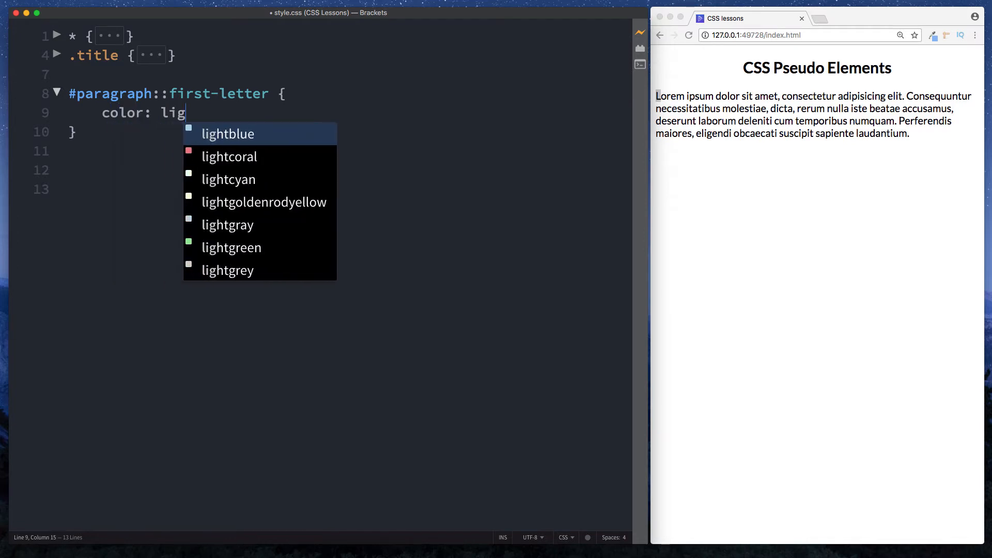
left_click(231, 248)
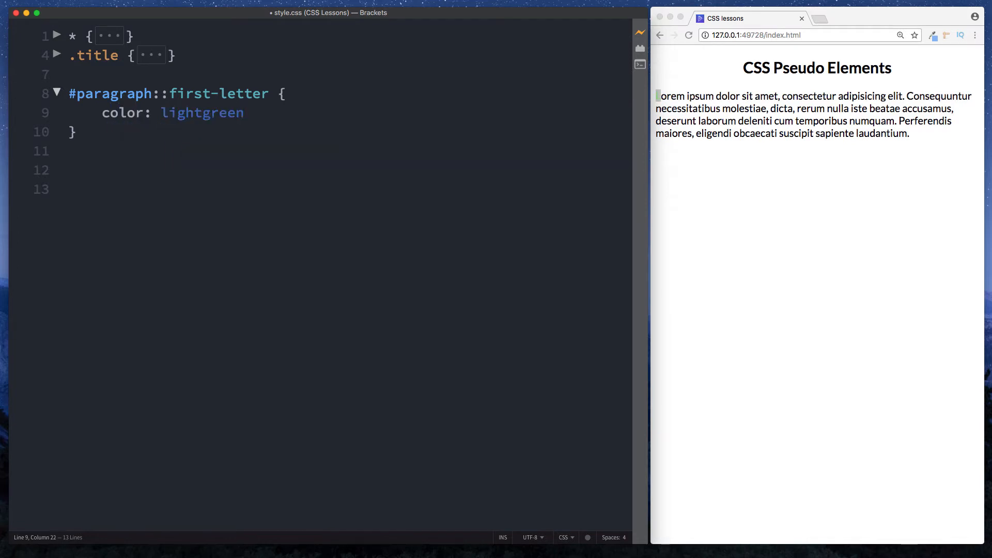
type(";")
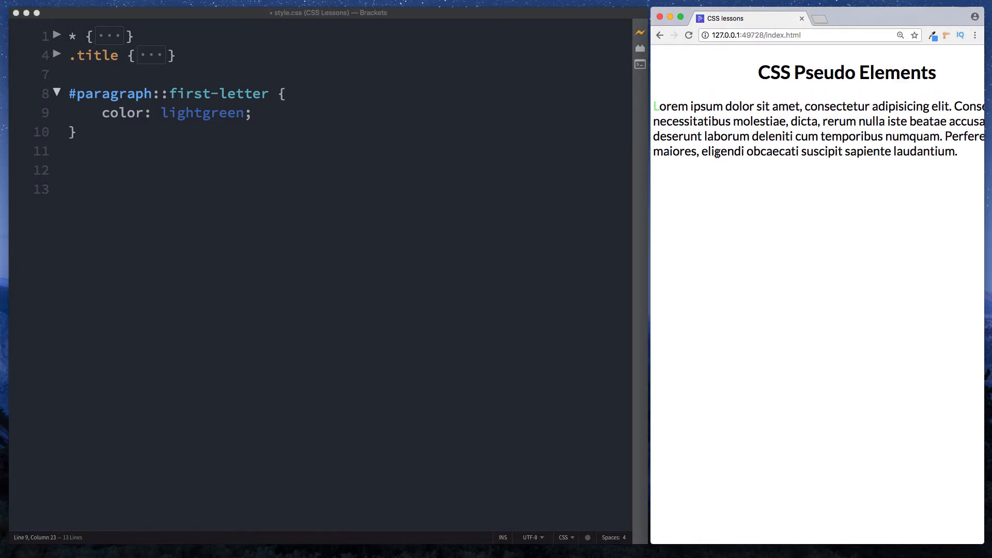
key("Enter")
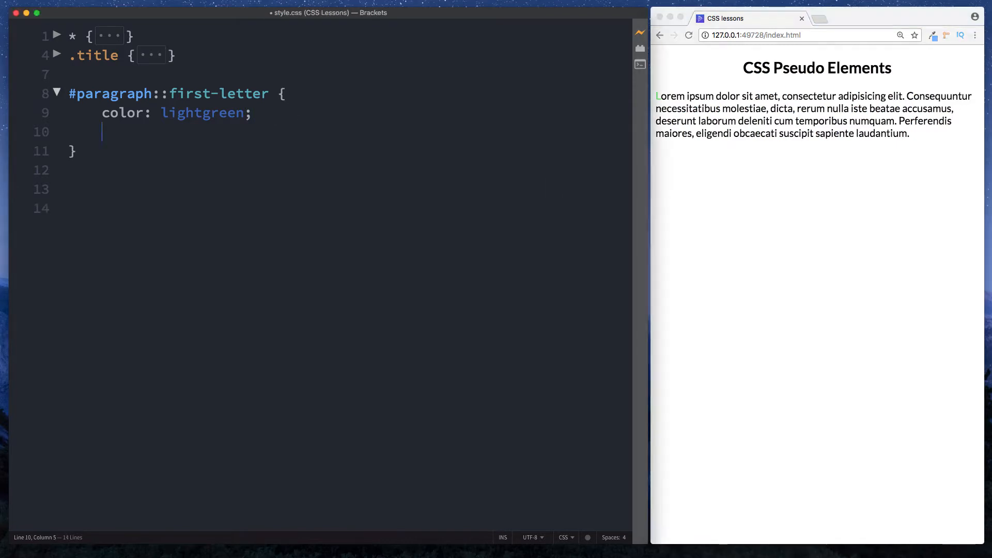
type("font-size: 50px;")
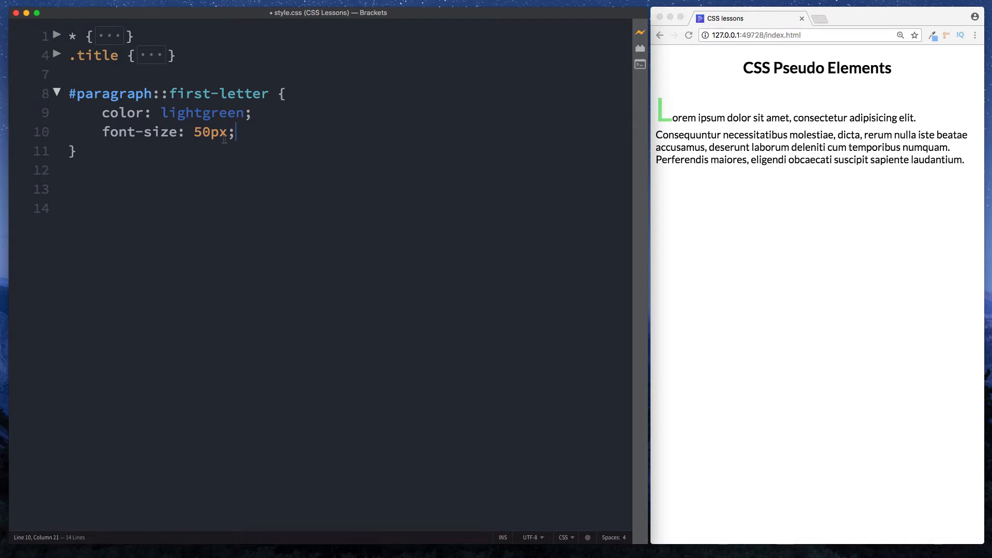
- Add text-shadow: 1px 1px 3px grey and highlight the ::first-letter selector
type("te")
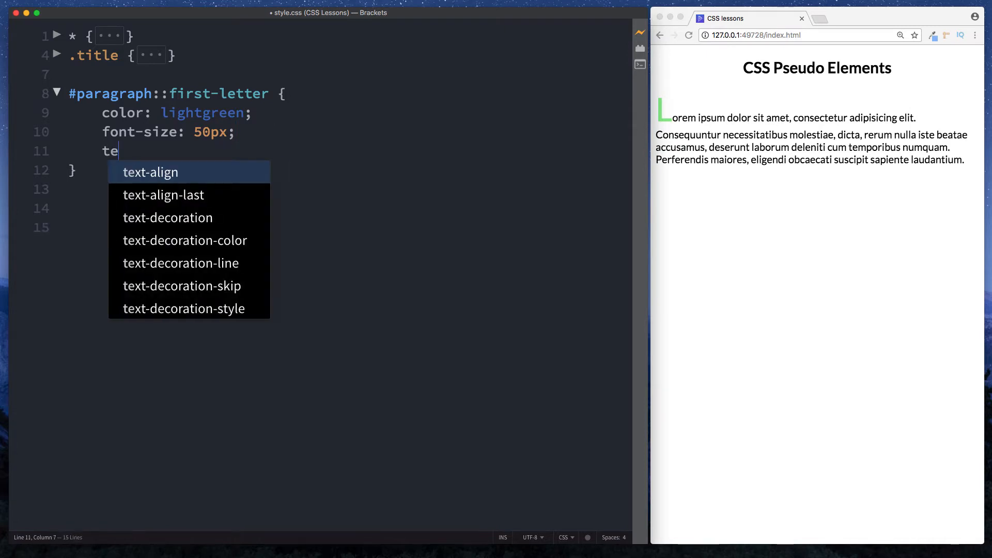
type("xt-s")
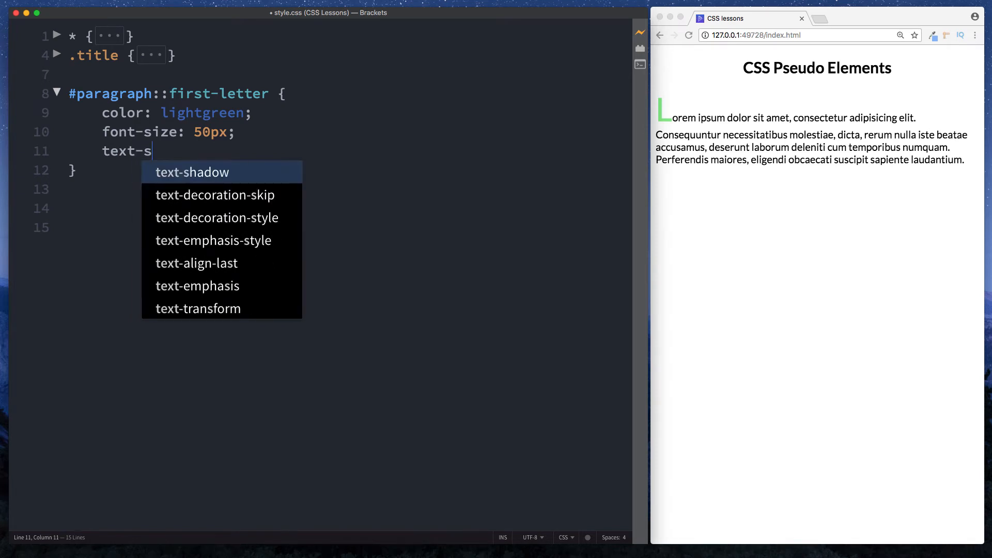
type("hadow: 1p")
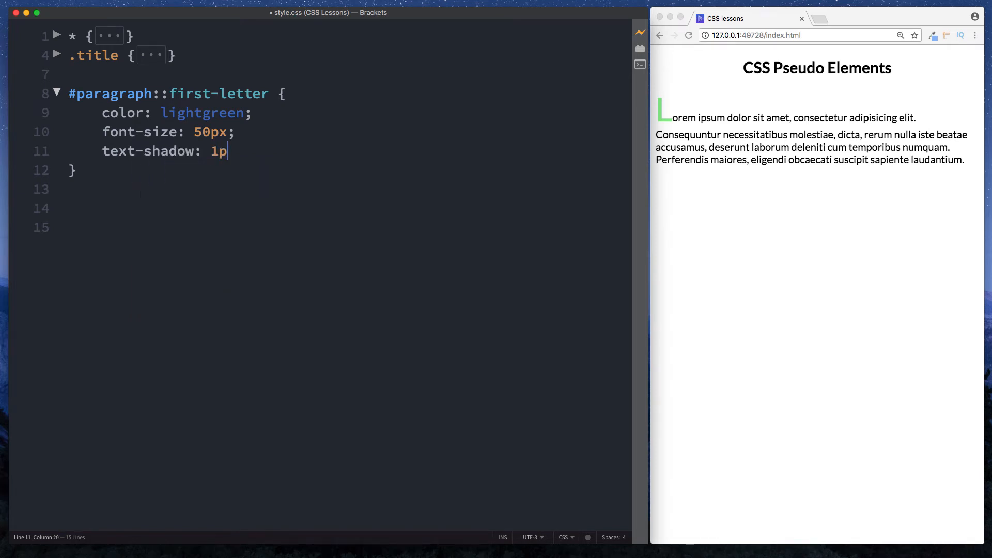
type("x 1px")
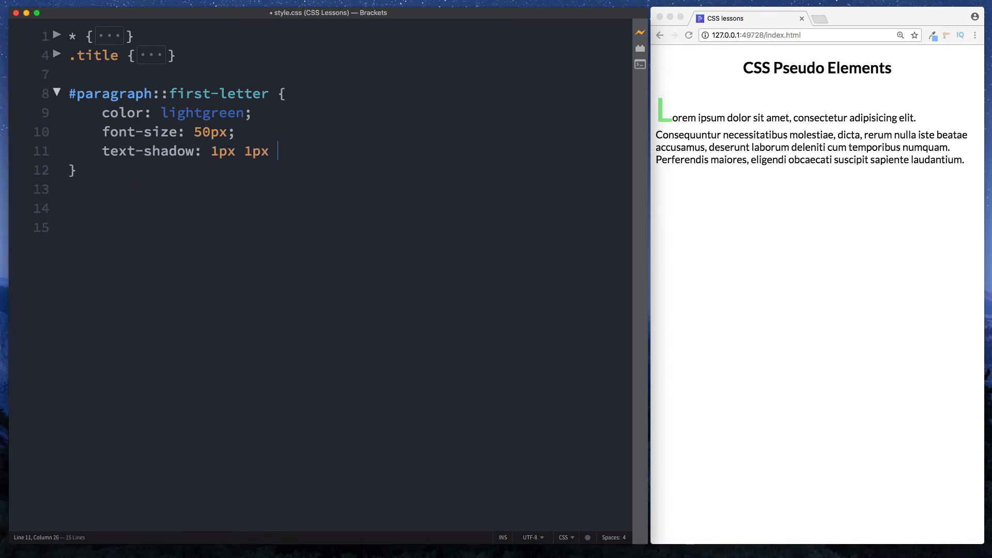
type("3px grey;")
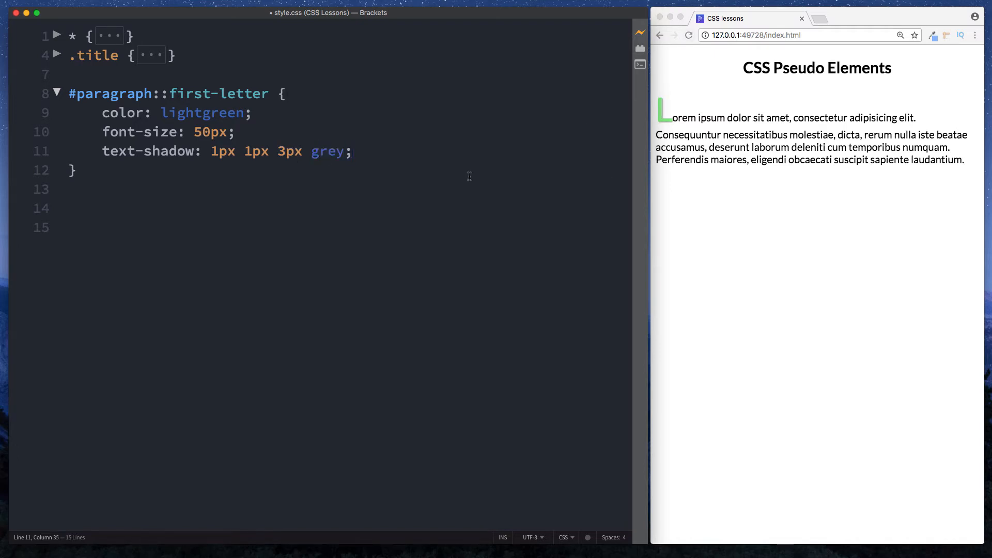
mouse_move(757, 190)
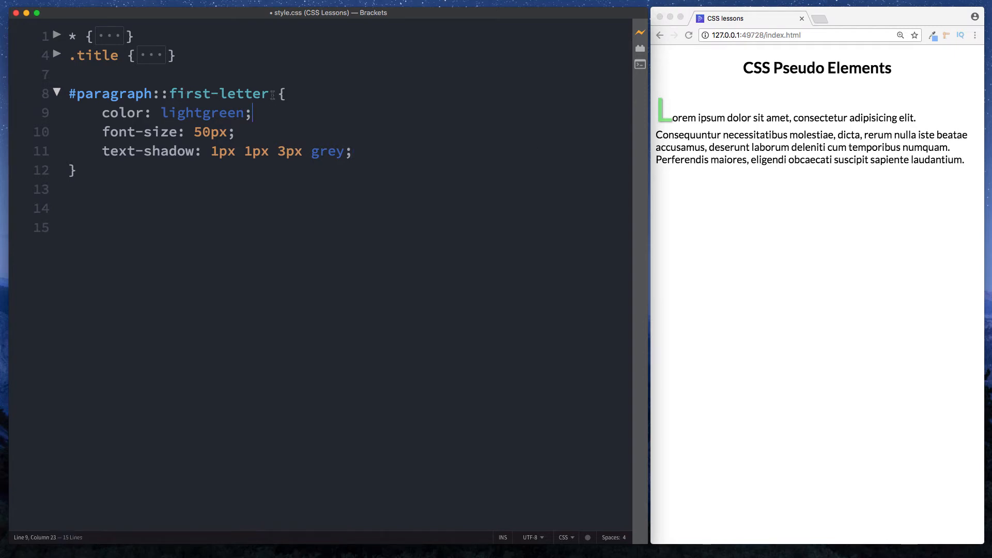
left_click_drag(153, 94, 269, 94)
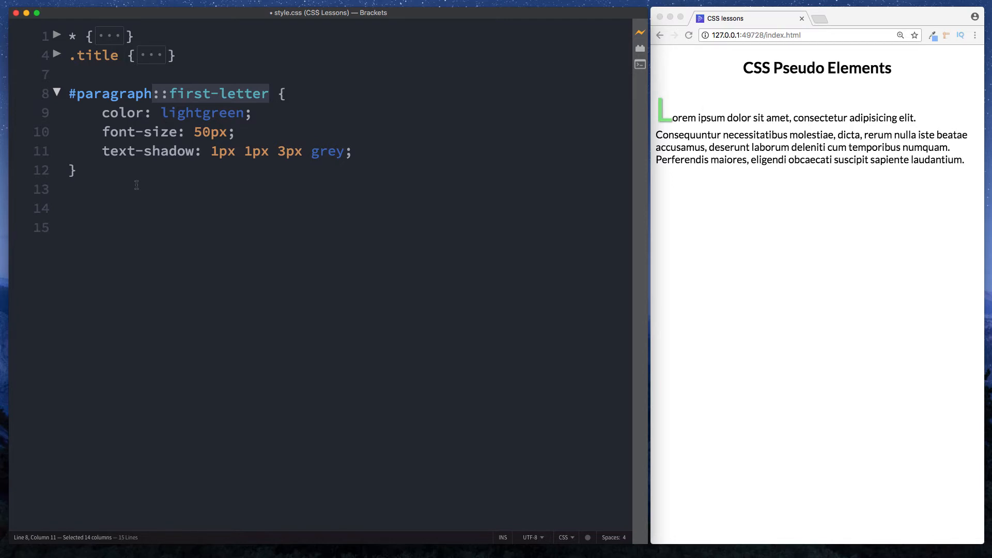
- Create a #paragraph::first-line rule block below the first-letter rule
left_click(75, 171)
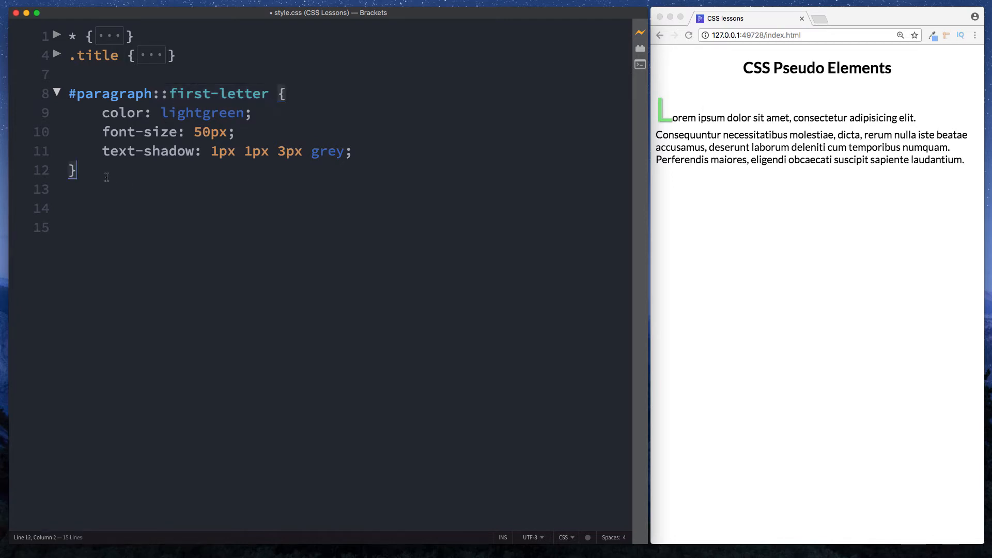
key("Enter")
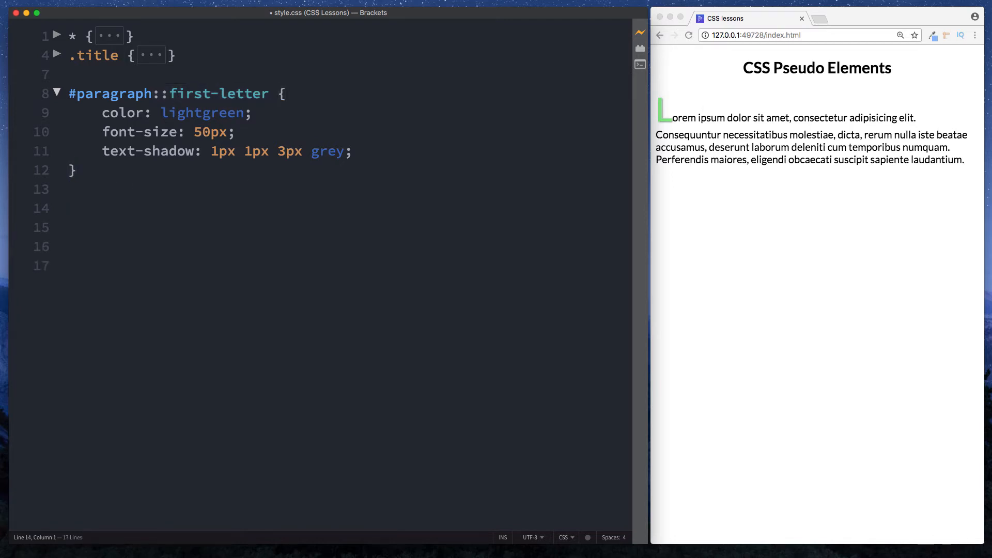
type("#paragra")
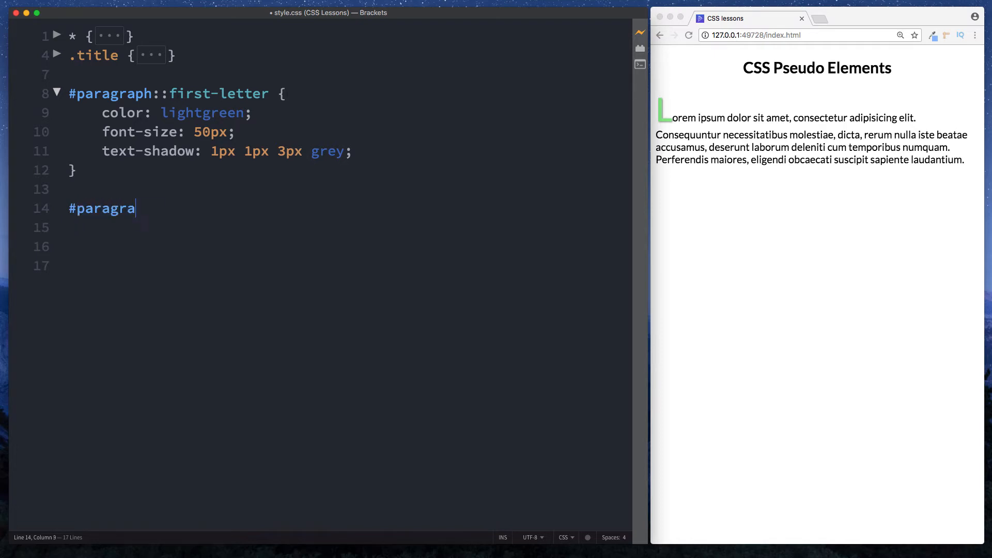
type("ph")
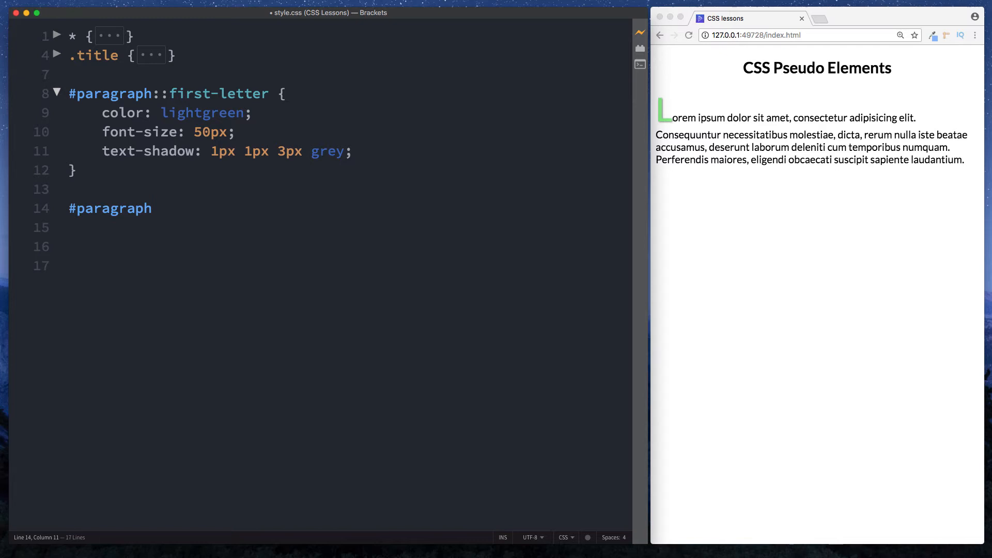
type("::fi")
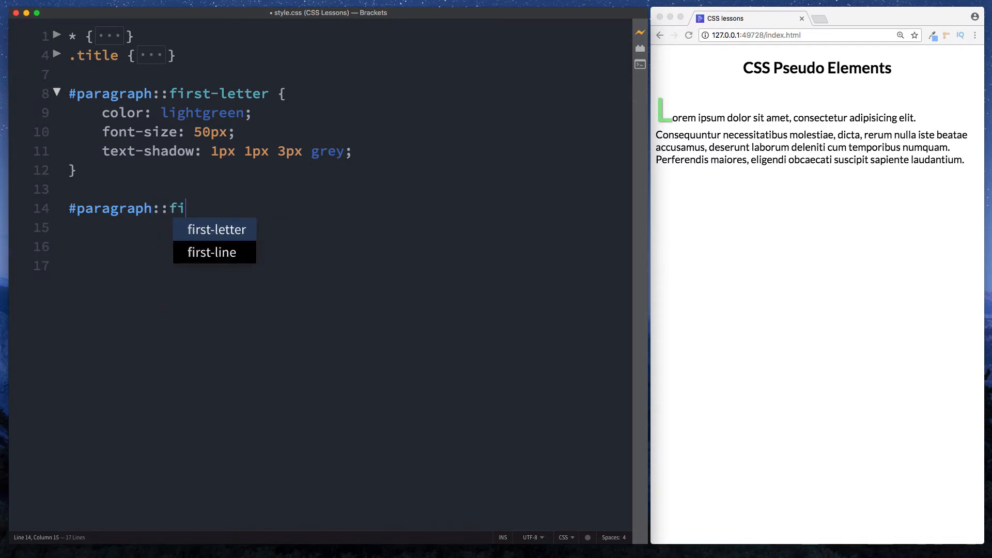
left_click(211, 252)
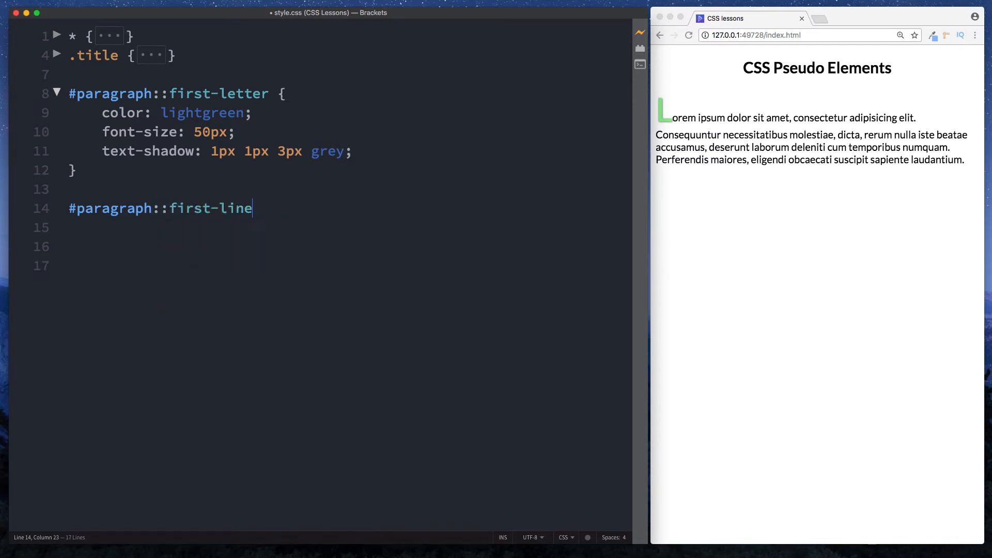
type("{")
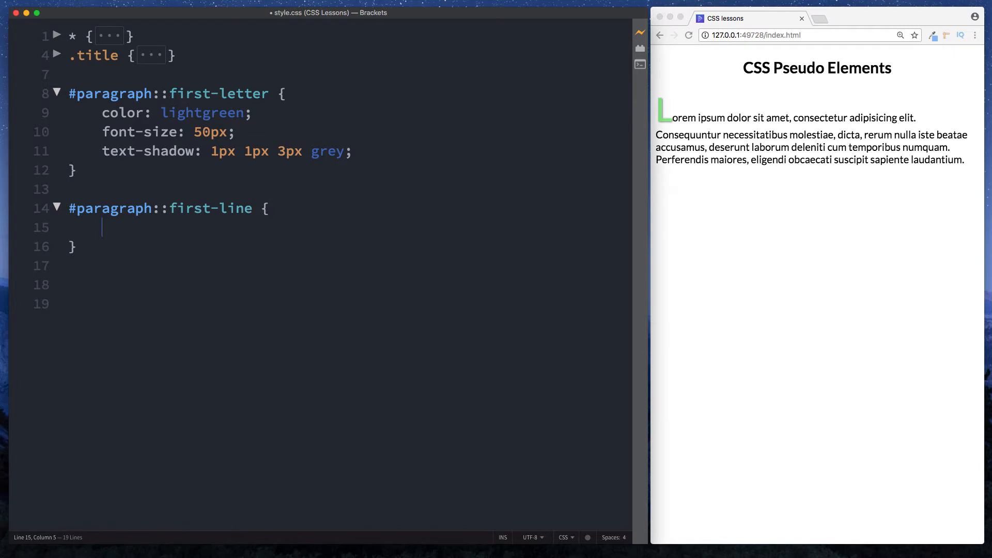
- Set color: blue inside the first-line rule
type("color")
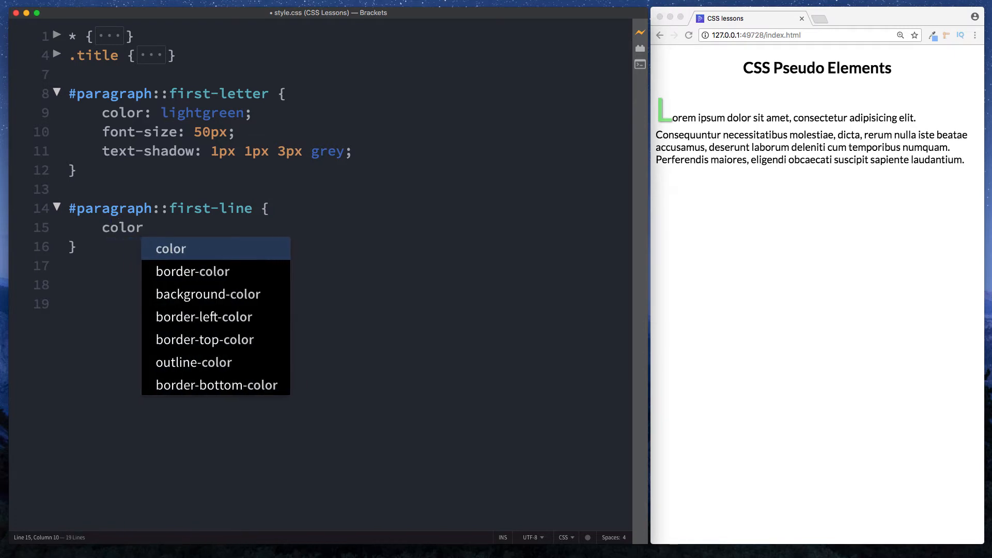
type(": b;")
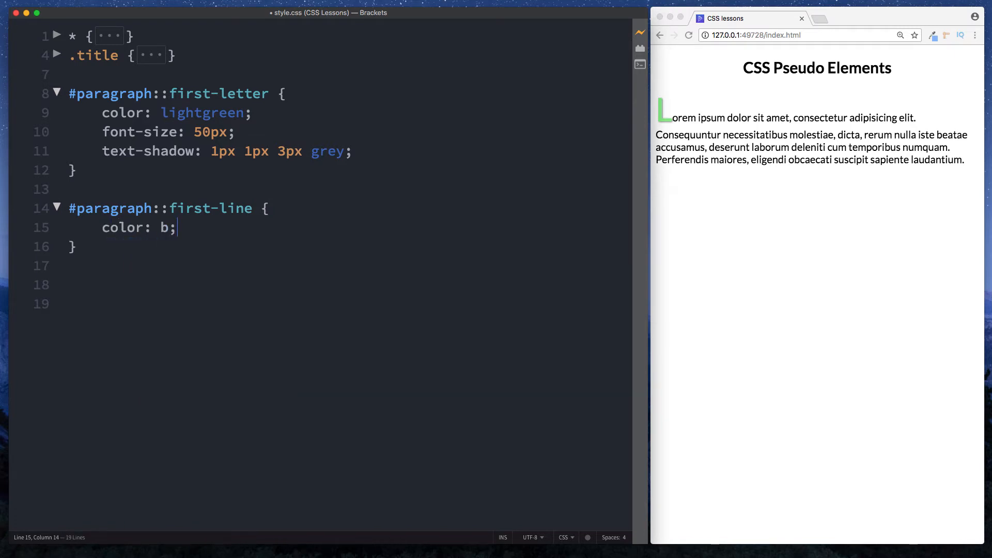
type("lue")
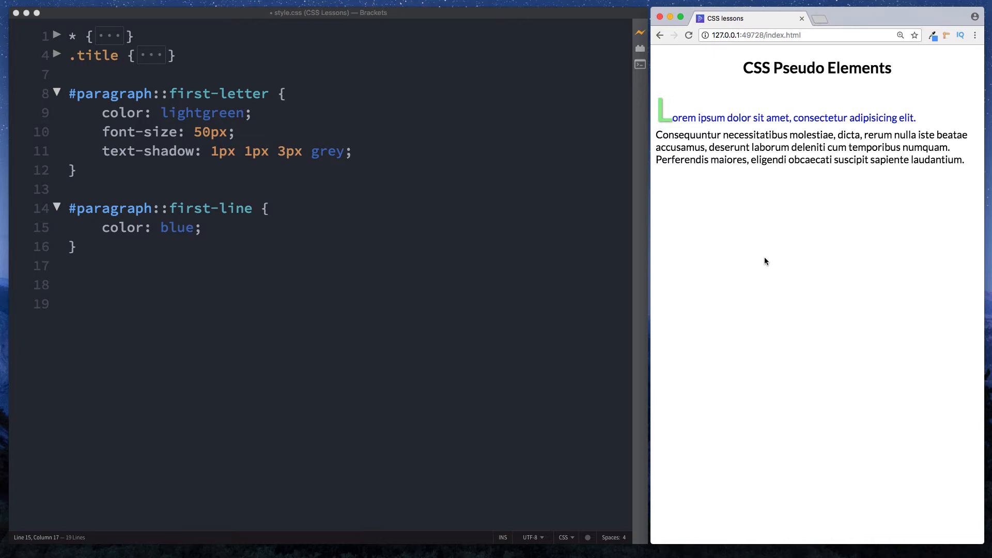
mouse_move(651, 226)
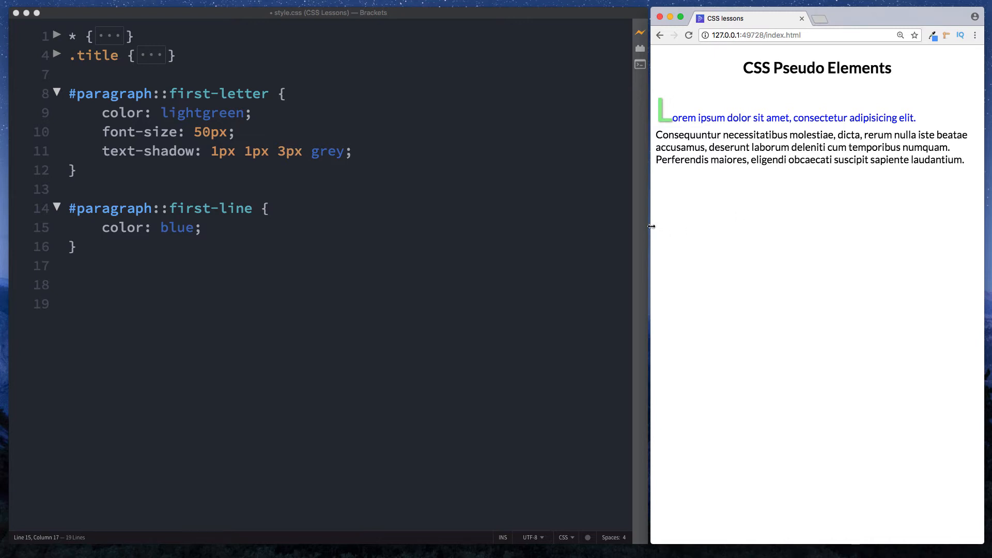
left_click_drag(651, 227, 467, 218)
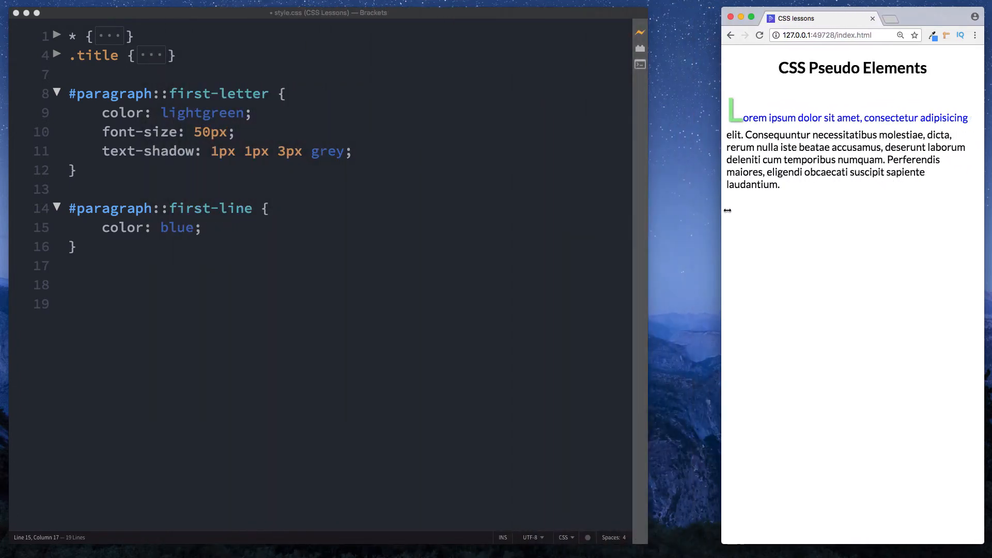
left_click_drag(728, 211, 434, 201)
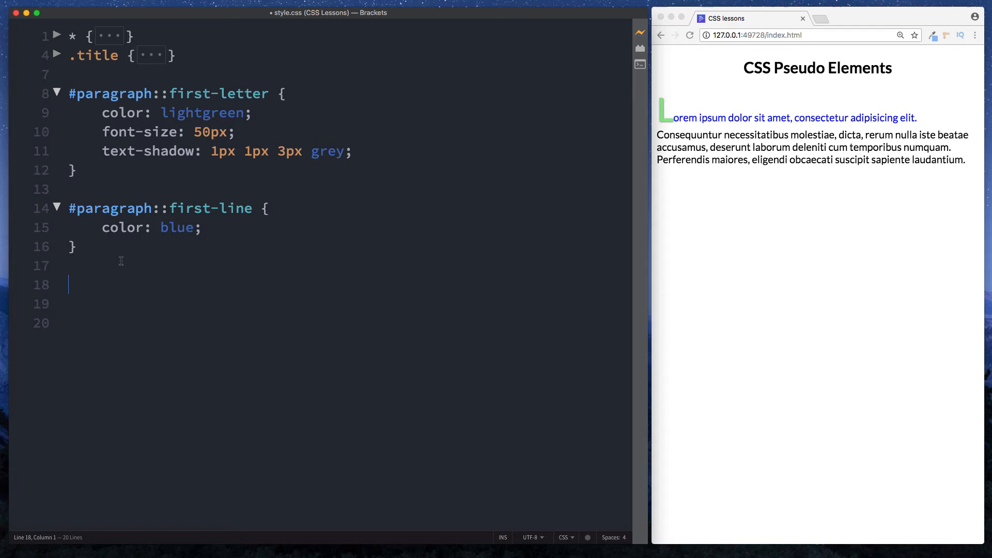
- Add a ::selection rule with color: red and test it by selecting preview text
type("::selection {")
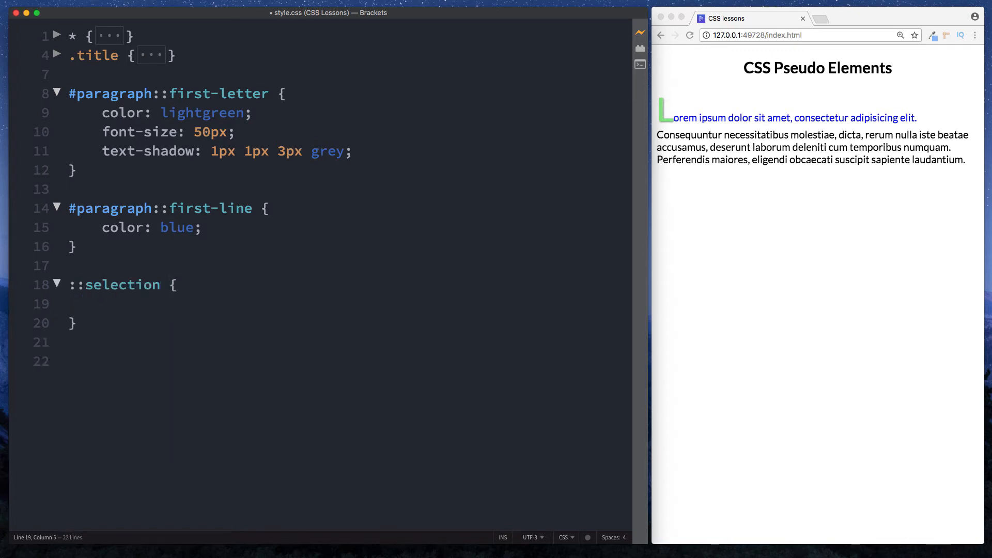
left_click(103, 304)
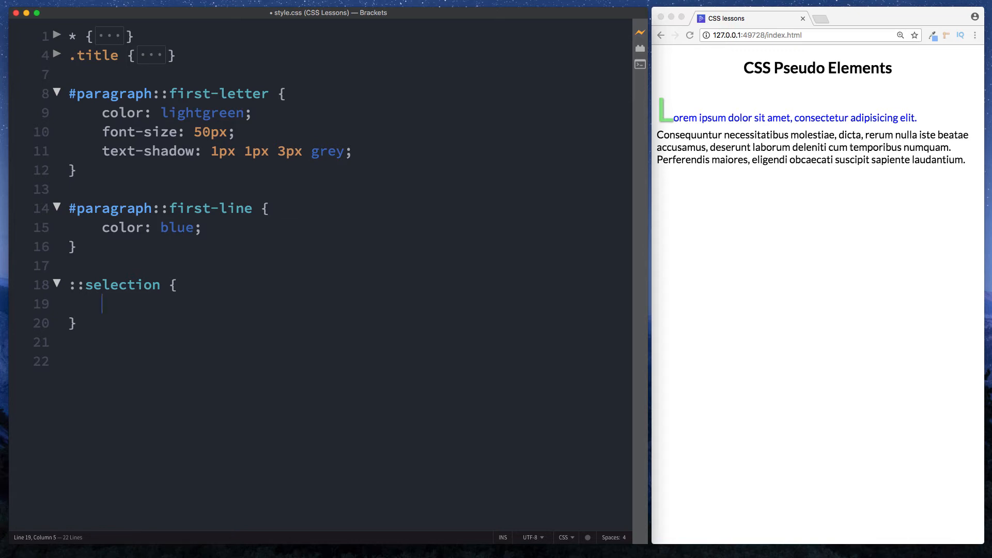
type("color:")
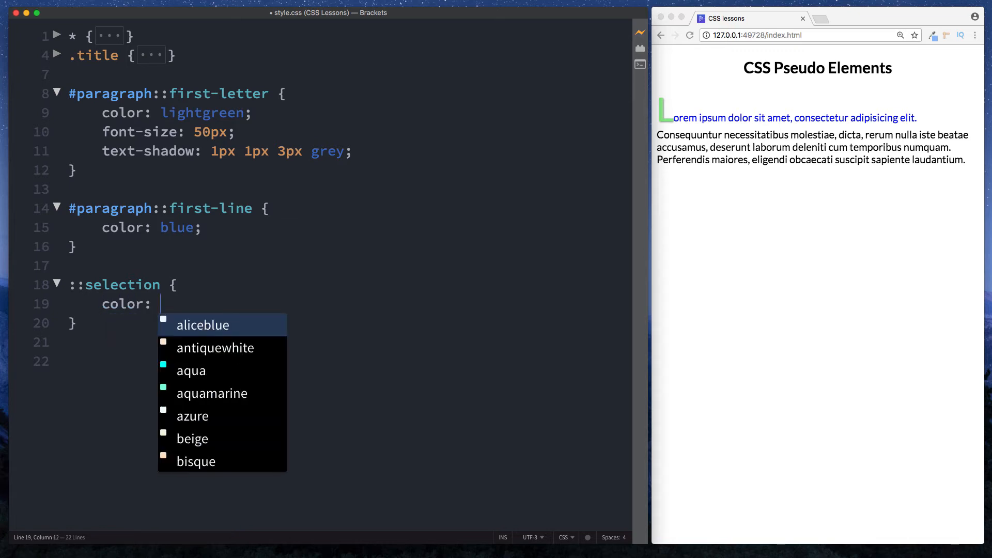
type("red;")
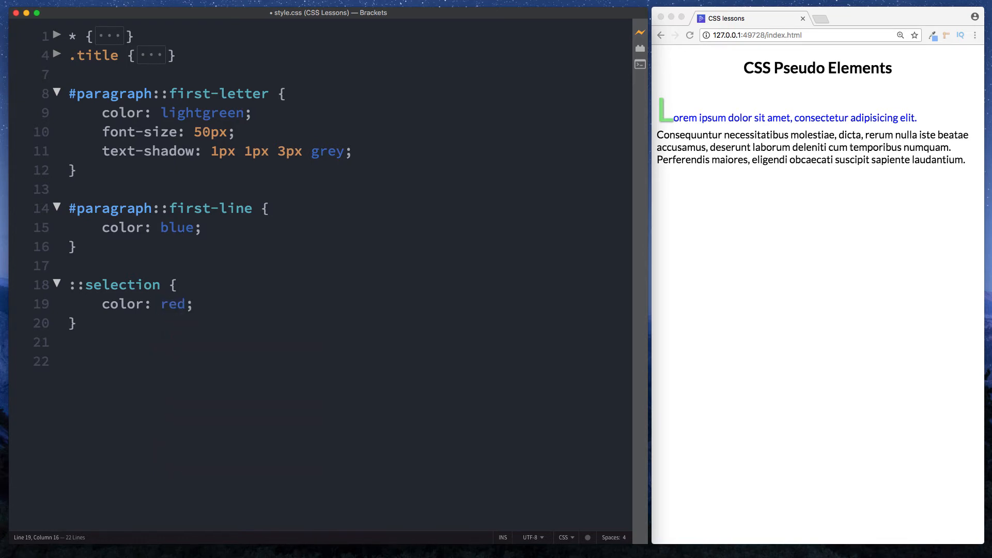
left_click_drag(730, 134, 965, 159)
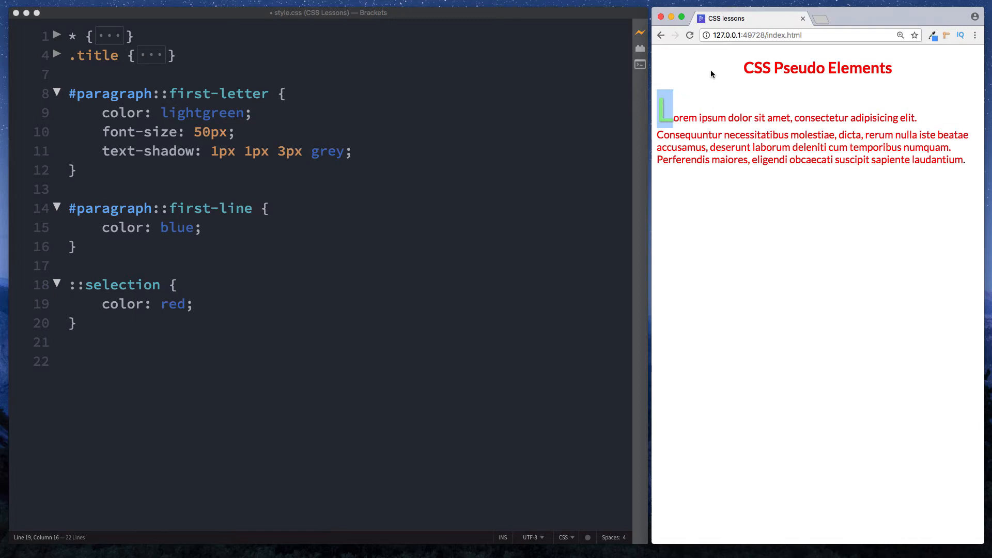
mouse_move(773, 166)
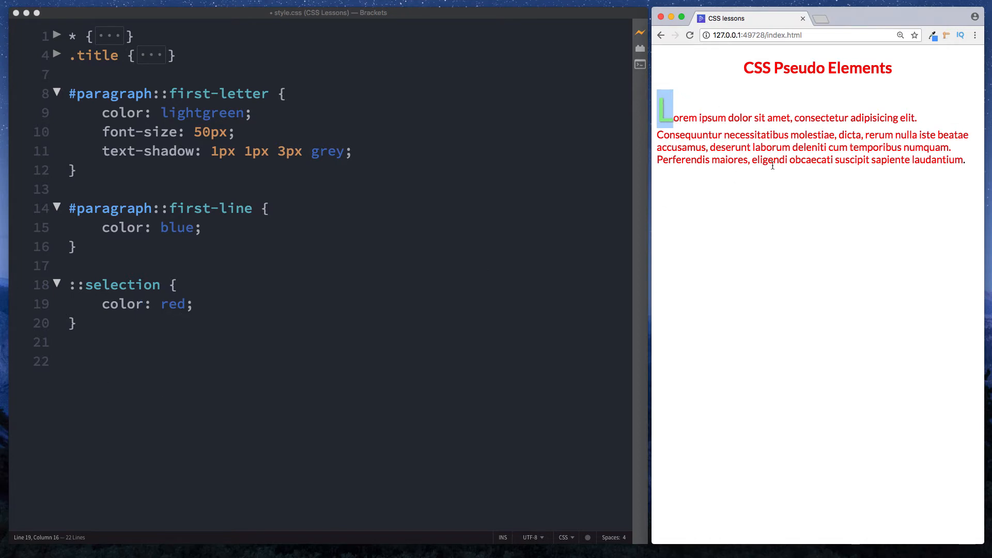
left_click_drag(104, 304, 193, 304)
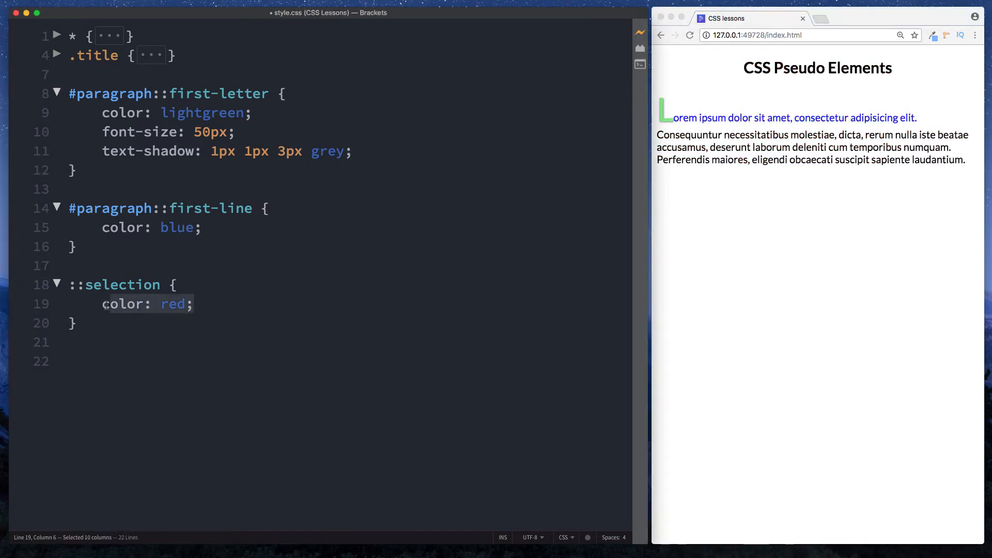
- Change ::selection to background-color: red with color: white and test on preview text
type("background-")
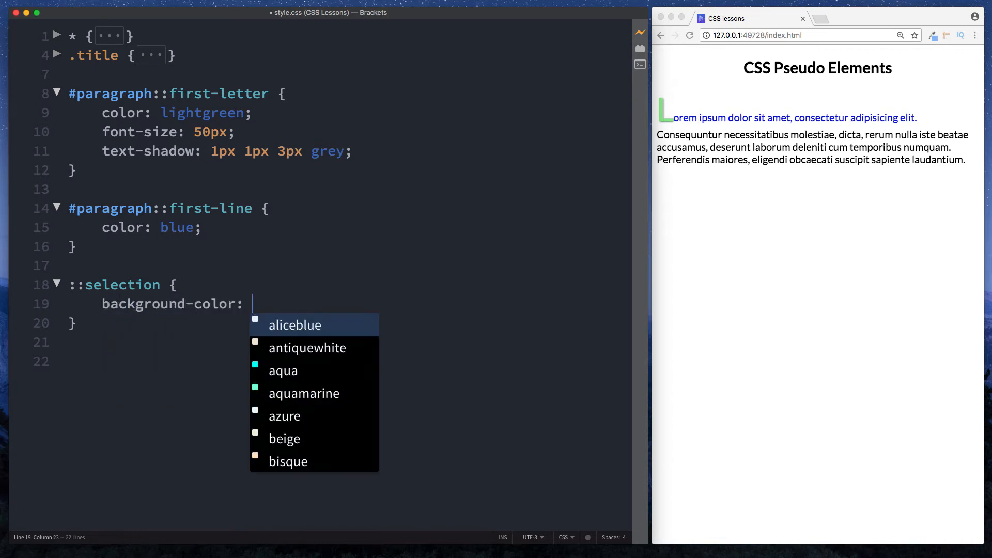
type("red;")
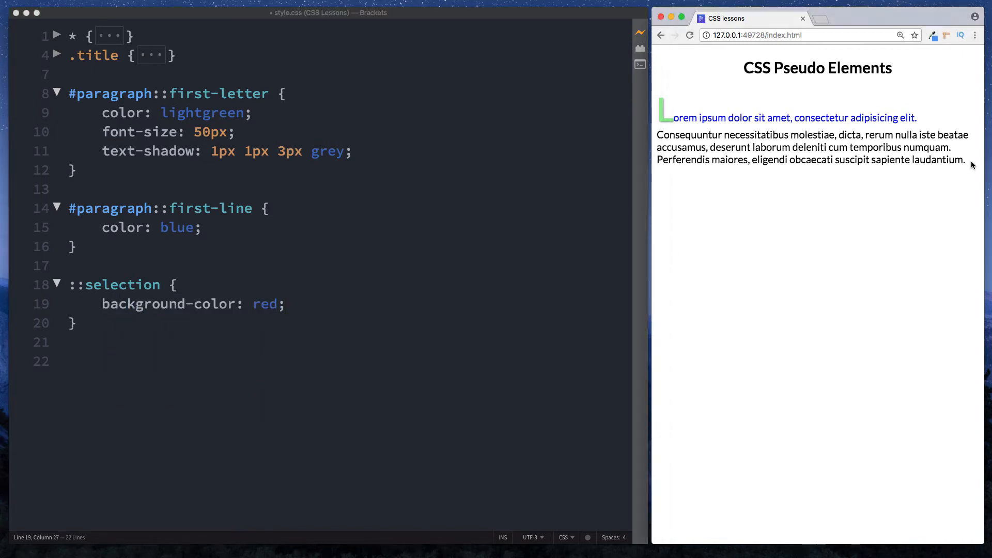
left_click_drag(851, 147, 966, 159)
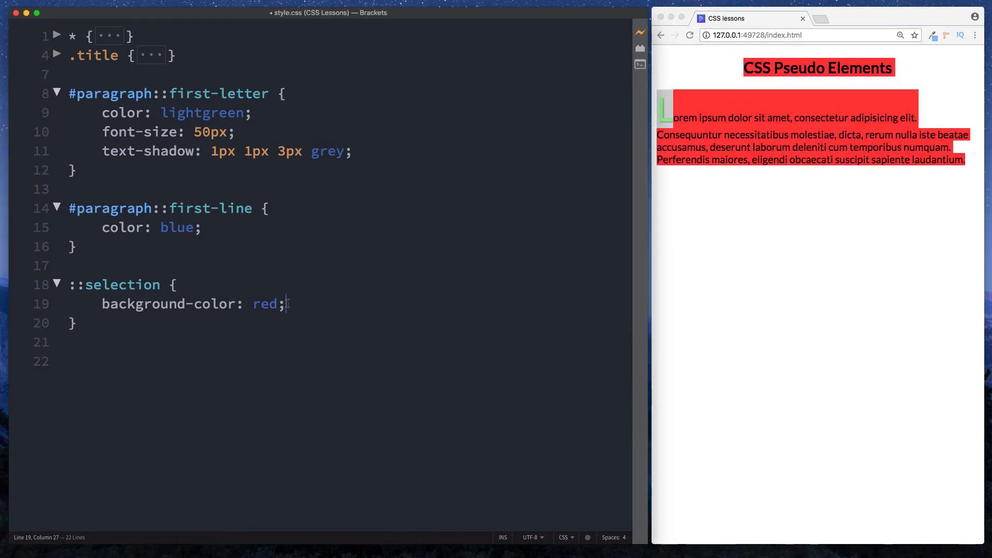
type("color:")
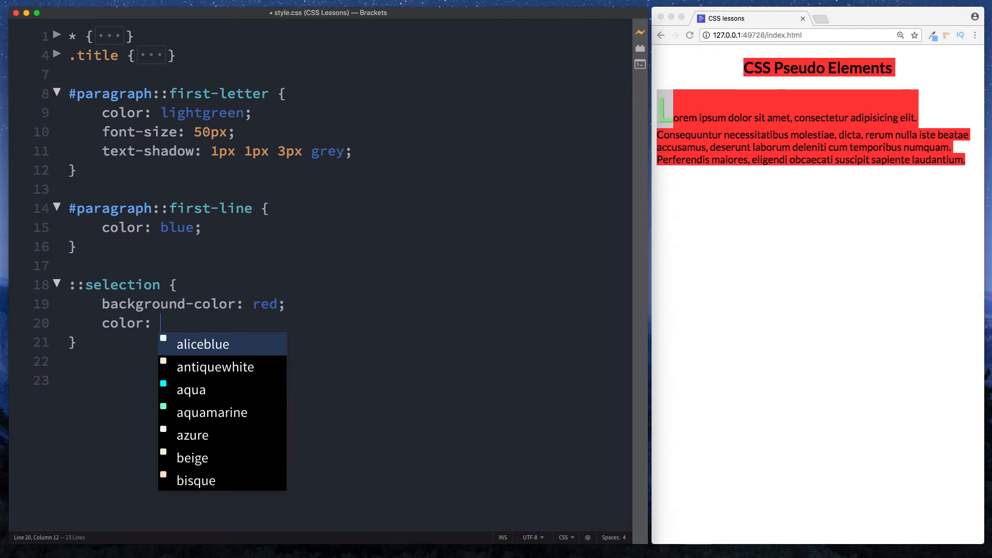
type("white;")
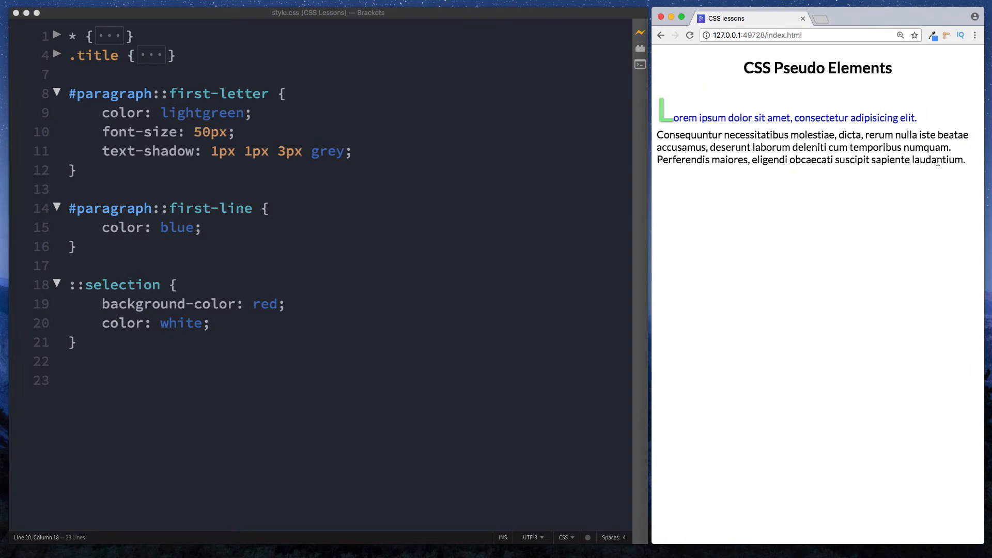
left_click_drag(759, 148, 952, 159)
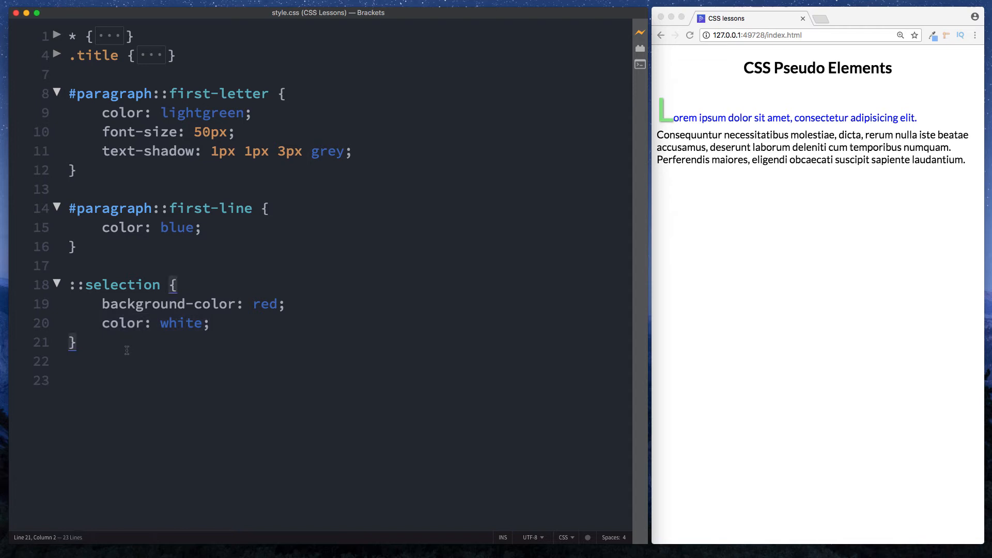
mouse_move(13, 99)
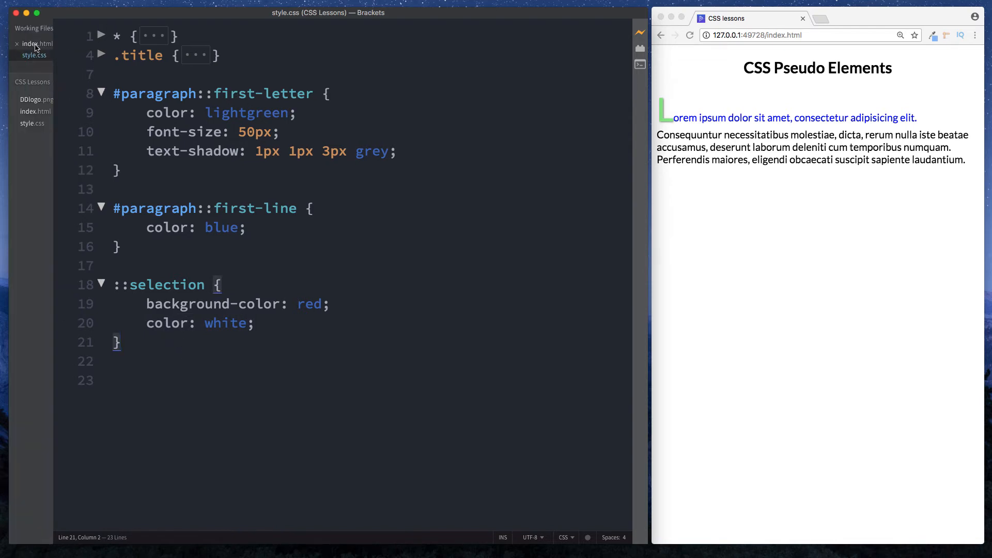
- In index.html add a <p class="plus"> reading Woody below the paragraph
left_click(33, 44)
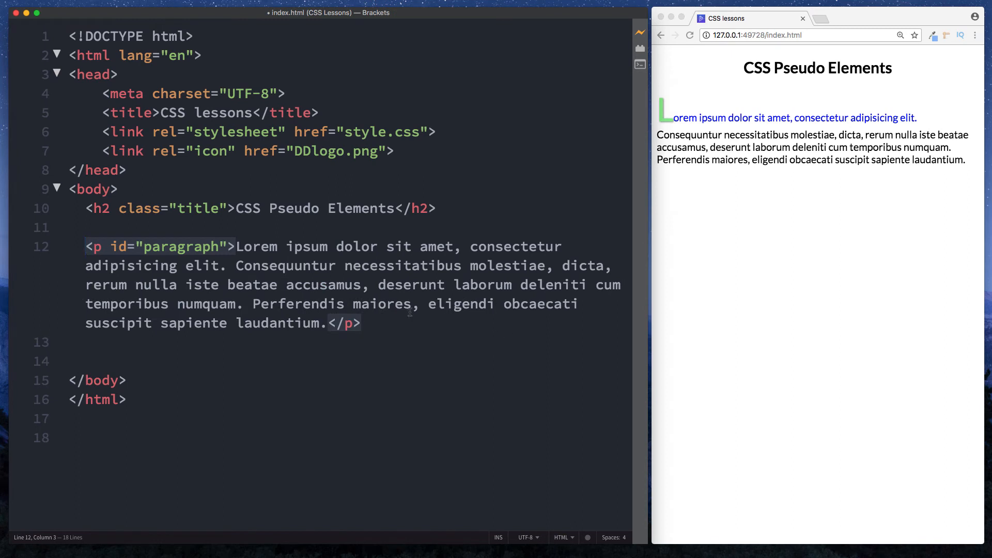
key("enter")
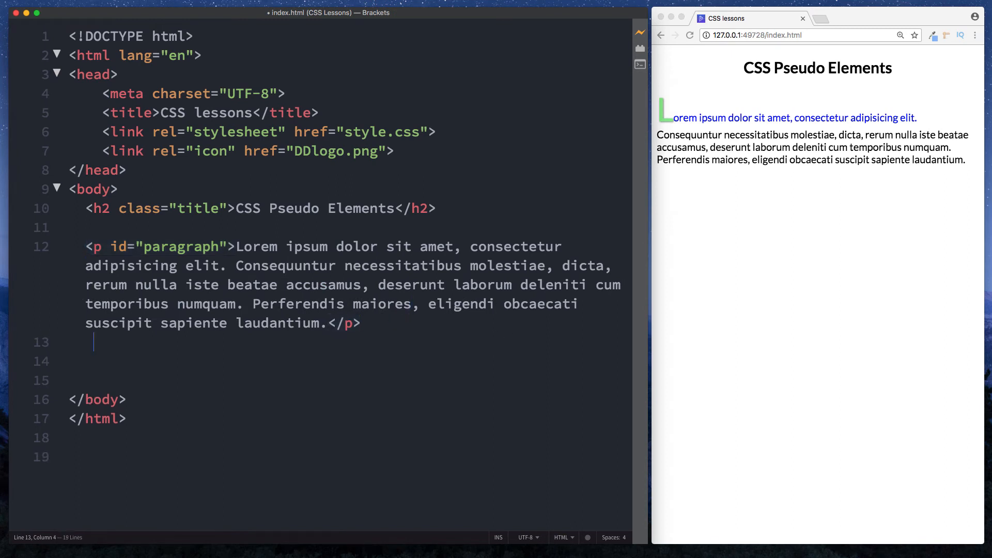
key("Enter")
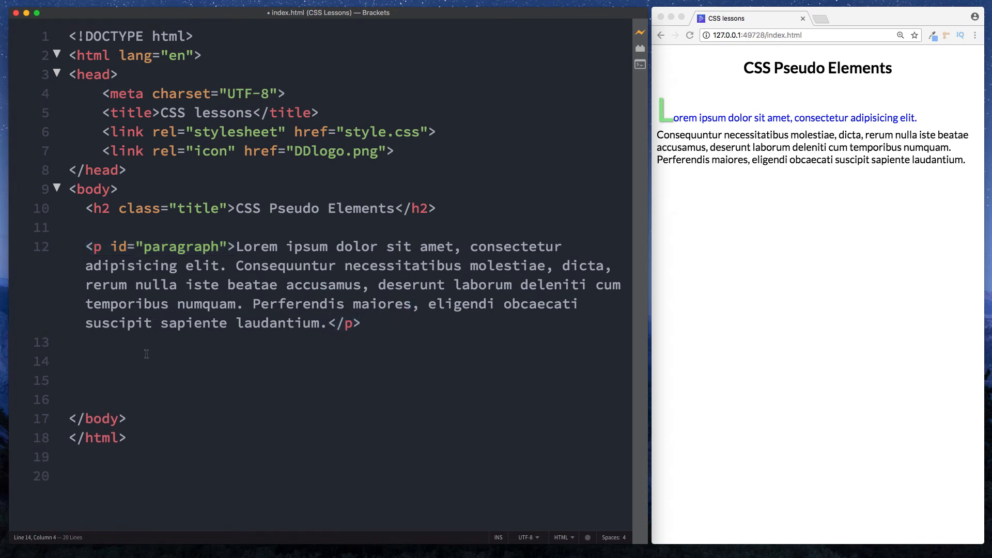
type("p")
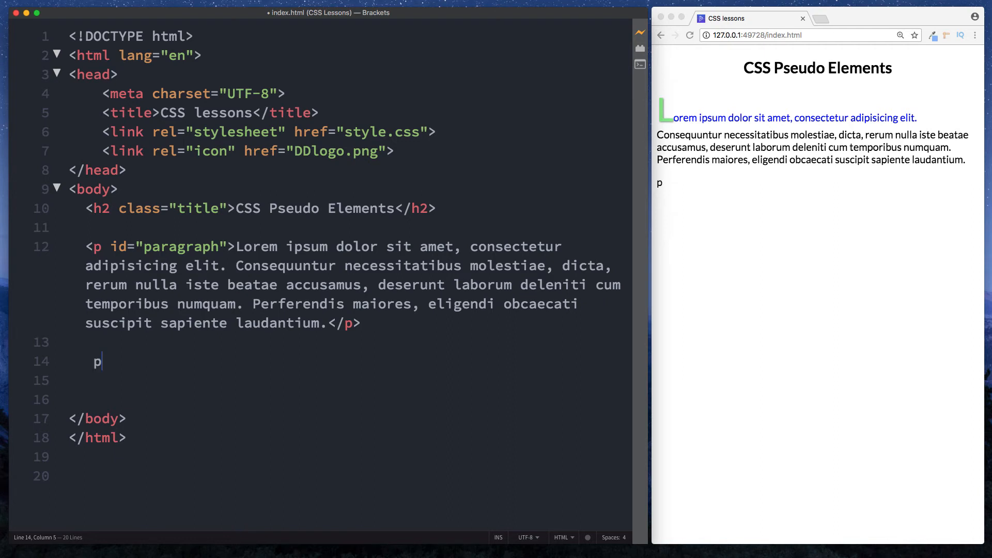
type(".p")
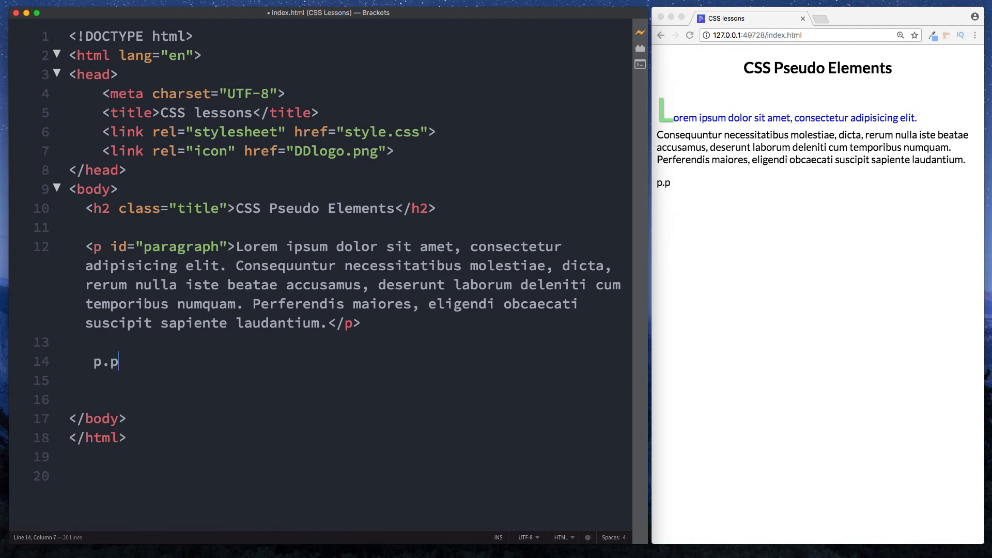
type("<p class=\"plus\"></p>")
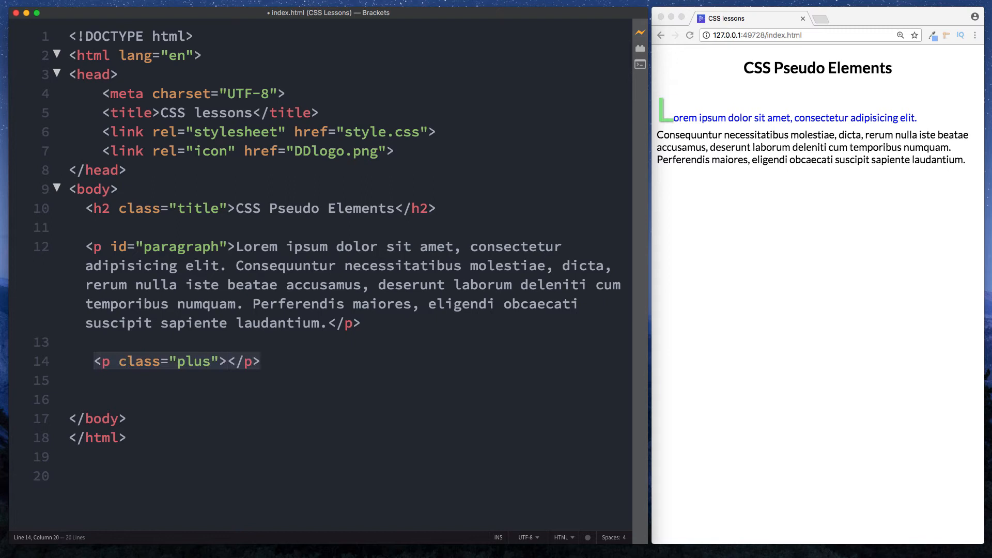
type("Woody")
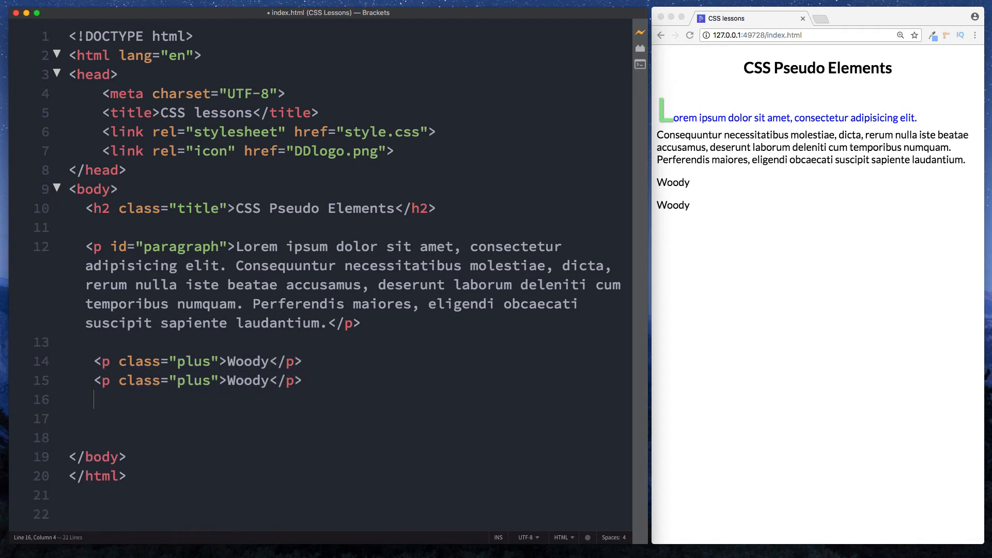
- Add two more plus paragraphs reading Buzz and Rex
type("<p class=\"plus\">Woody</p>")
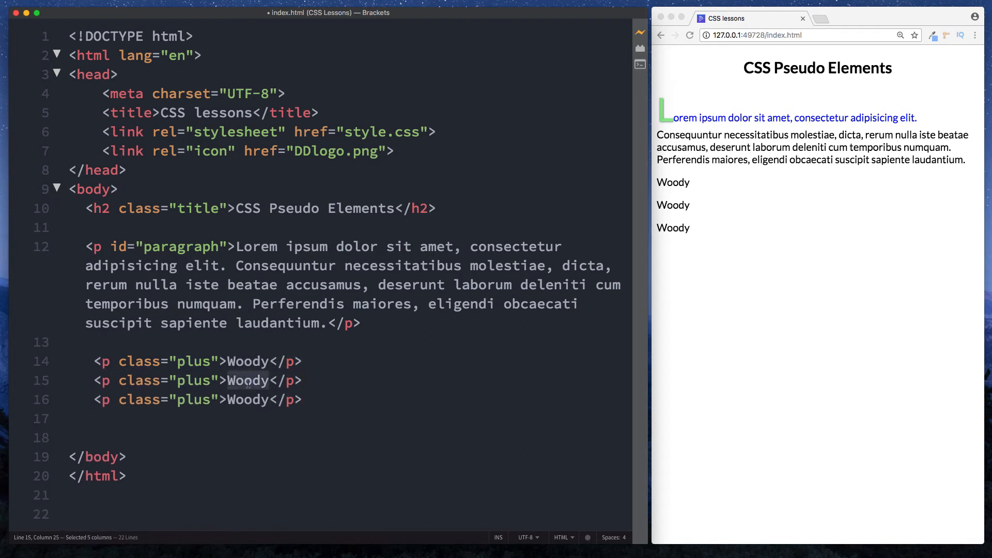
type("Buzz")
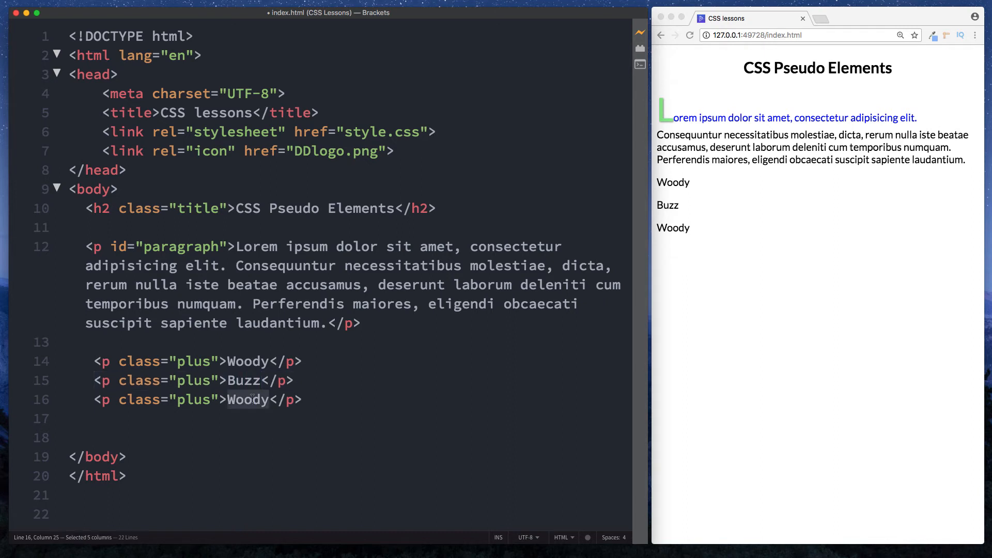
type("Rex")
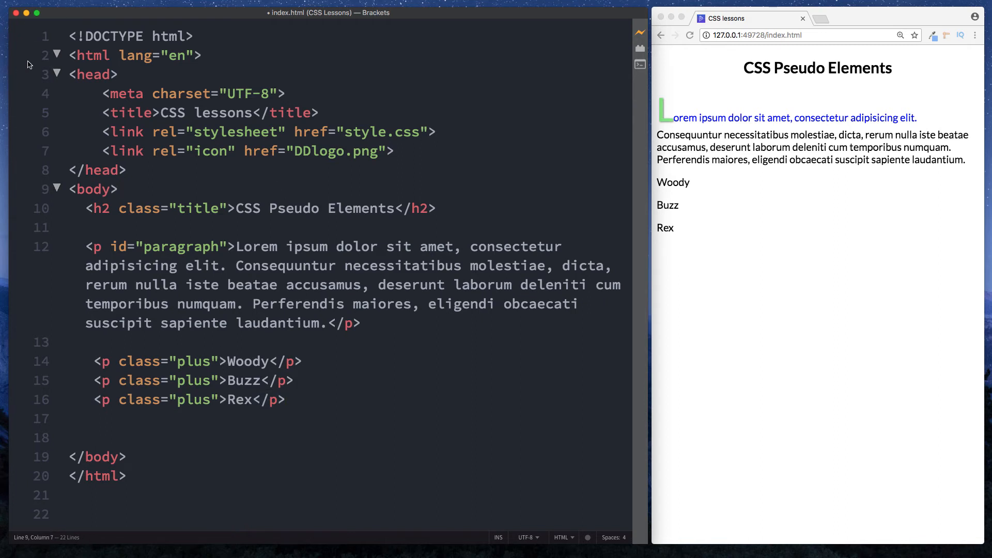
mouse_move(5, 56)
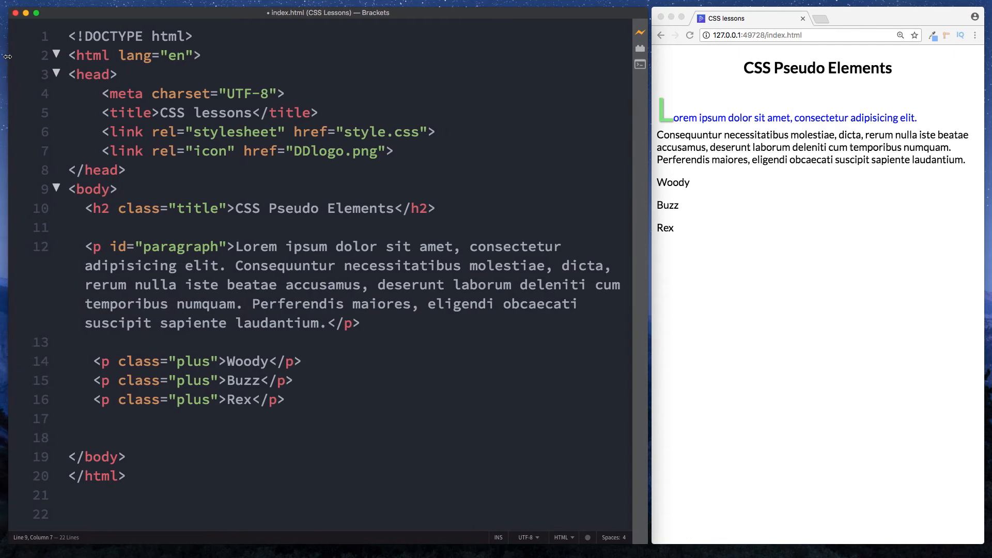
- In style.css start a .plus::after rule block after the selection rule
left_click(29, 54)
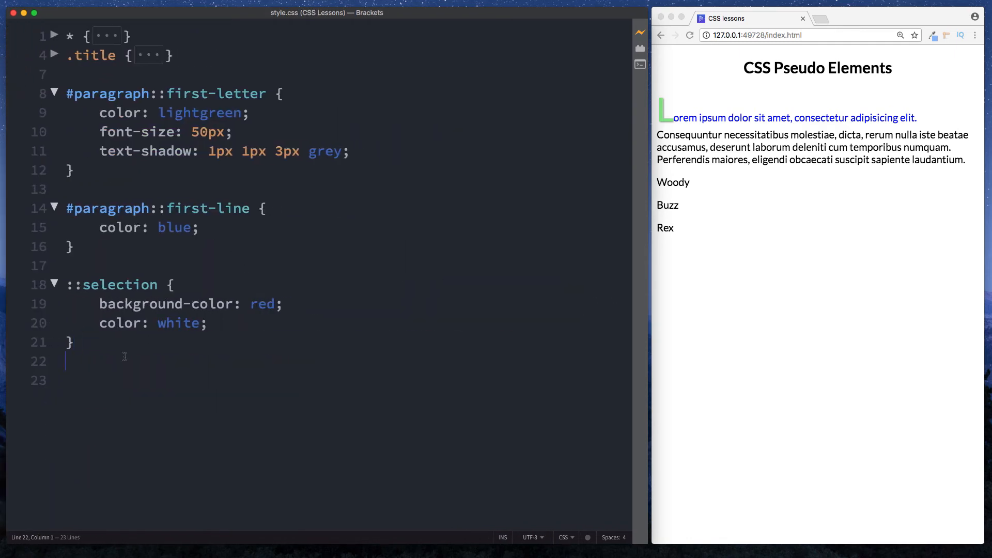
key("Enter")
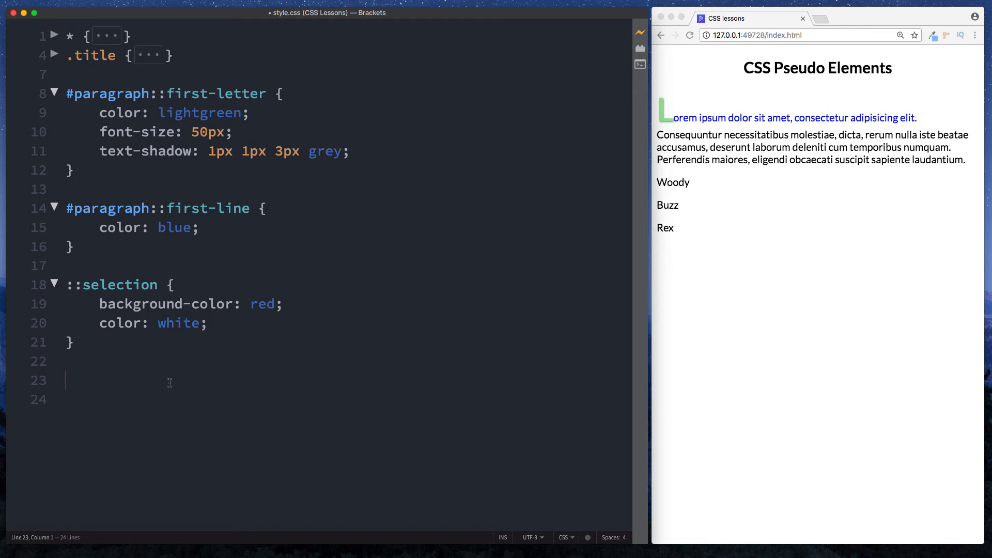
type(".plu")
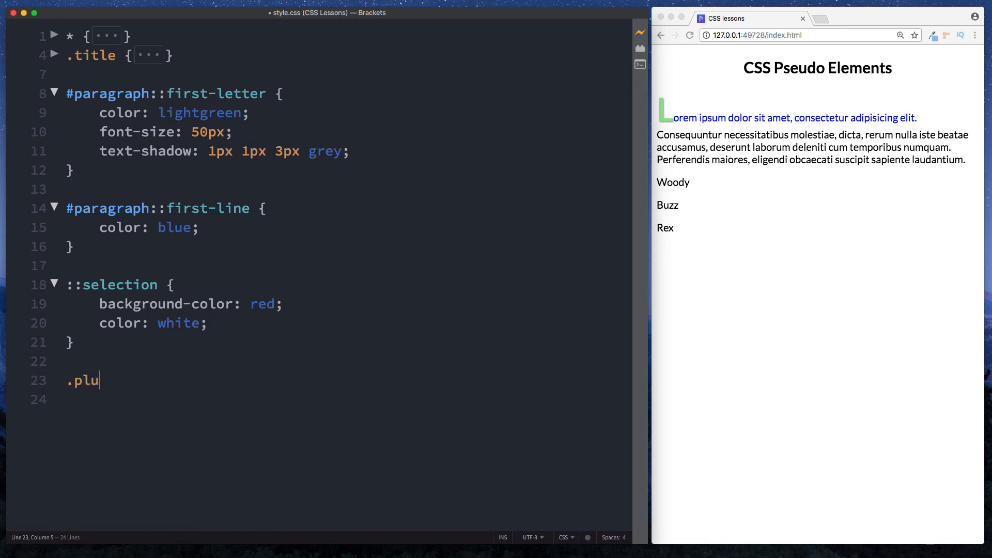
type("s")
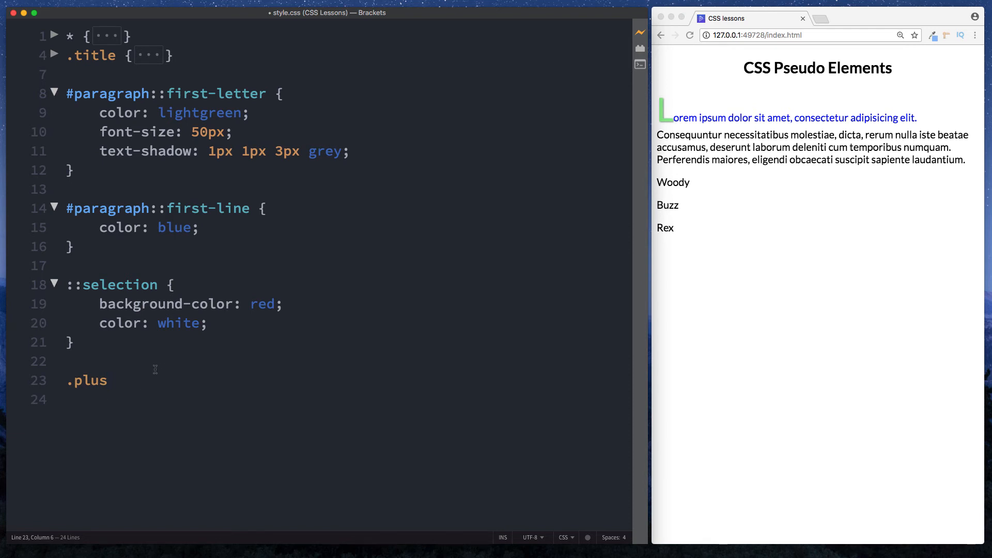
type("::")
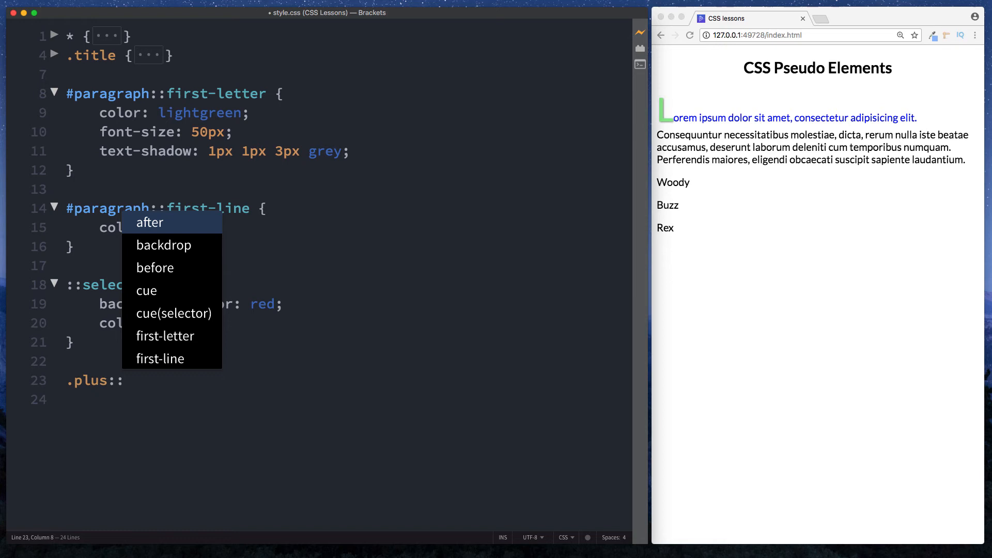
left_click(148, 223)
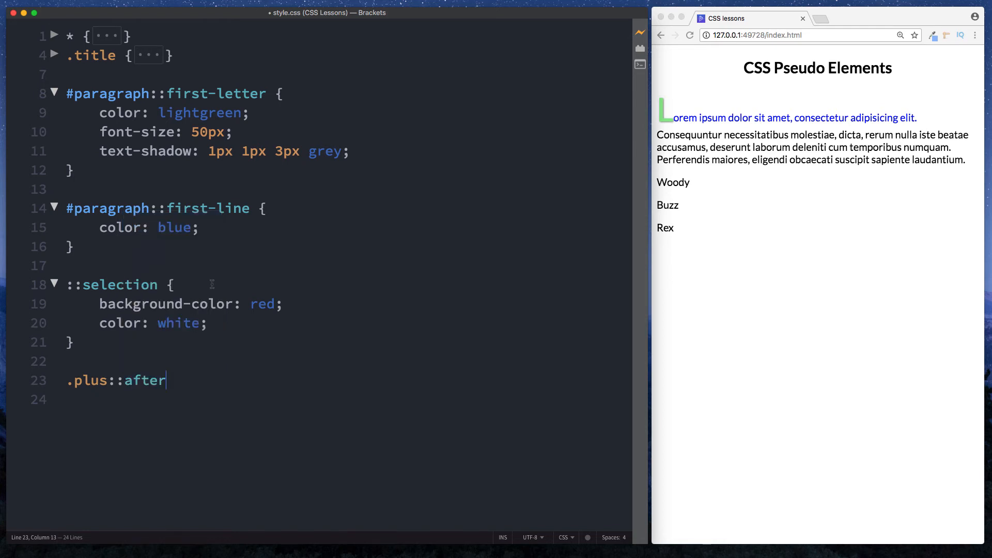
type("{")
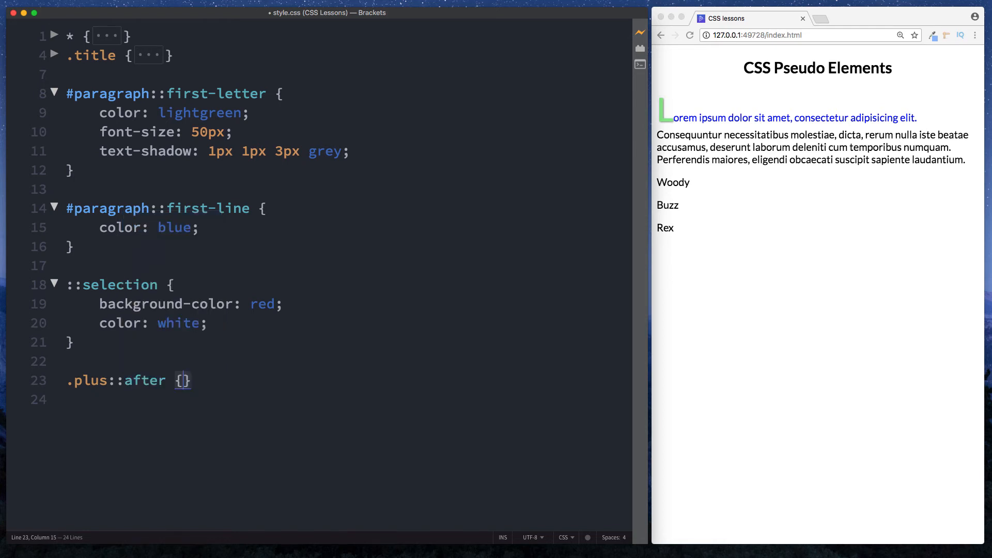
key("Enter")
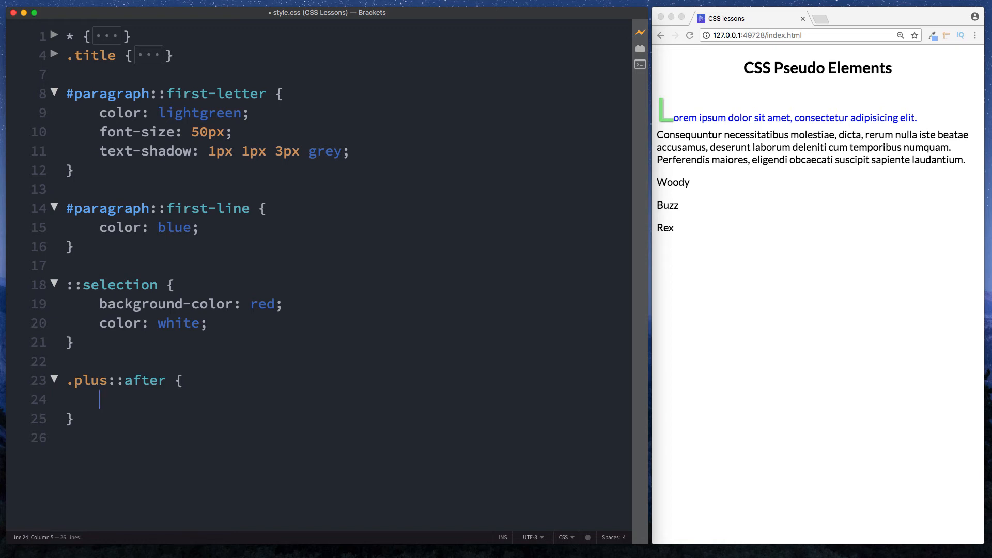
- Set content: "+" so Woody, Buzz and Rex end with a plus sign
type("content:")
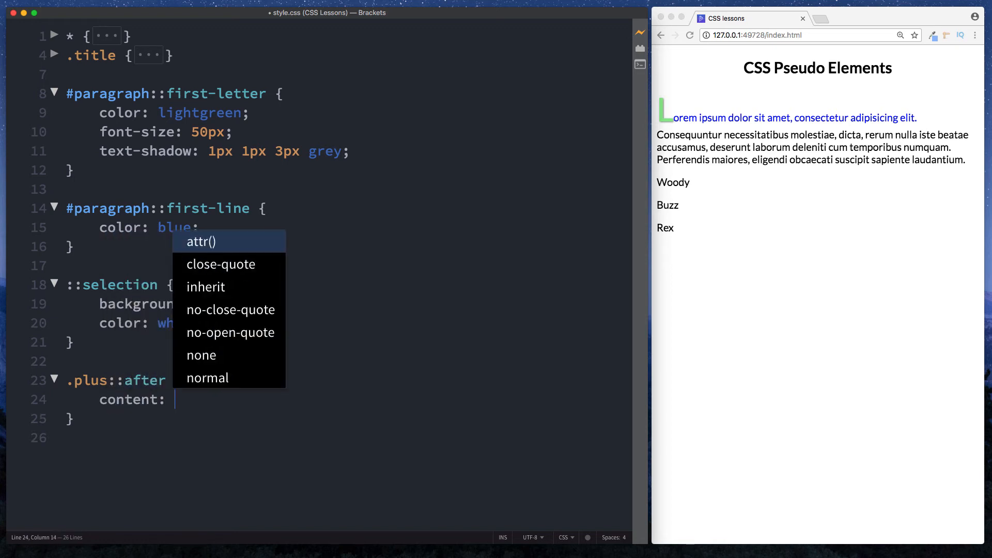
type("\"\"")
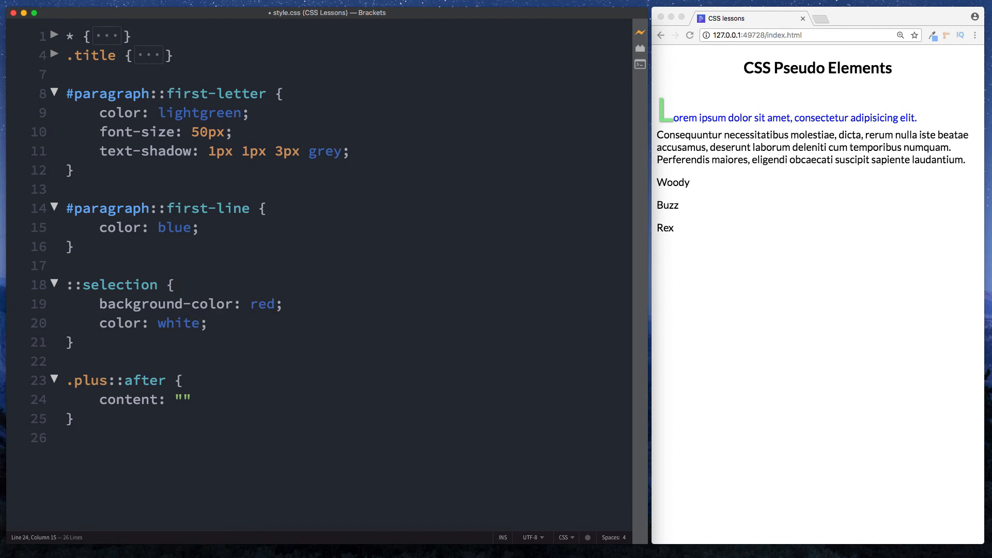
type("+")
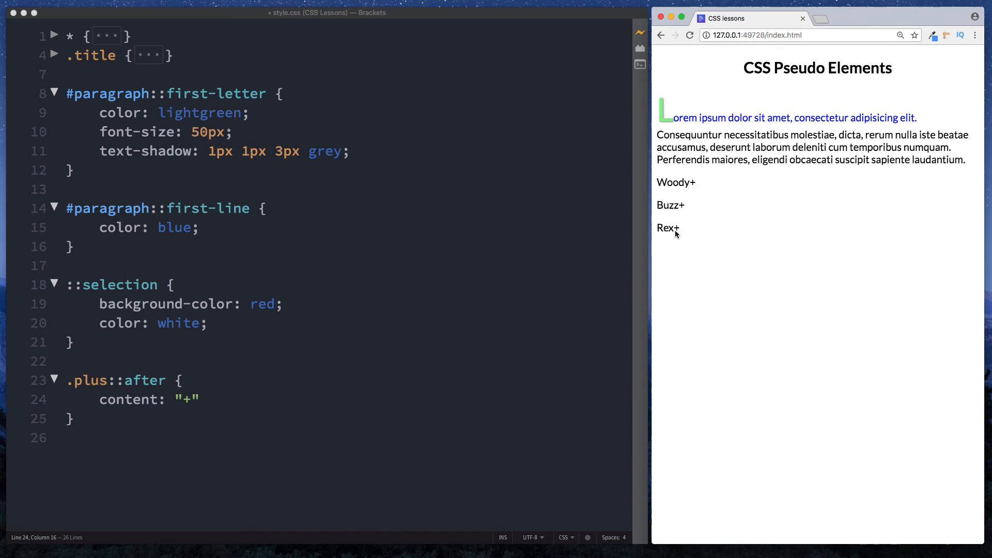
mouse_move(656, 196)
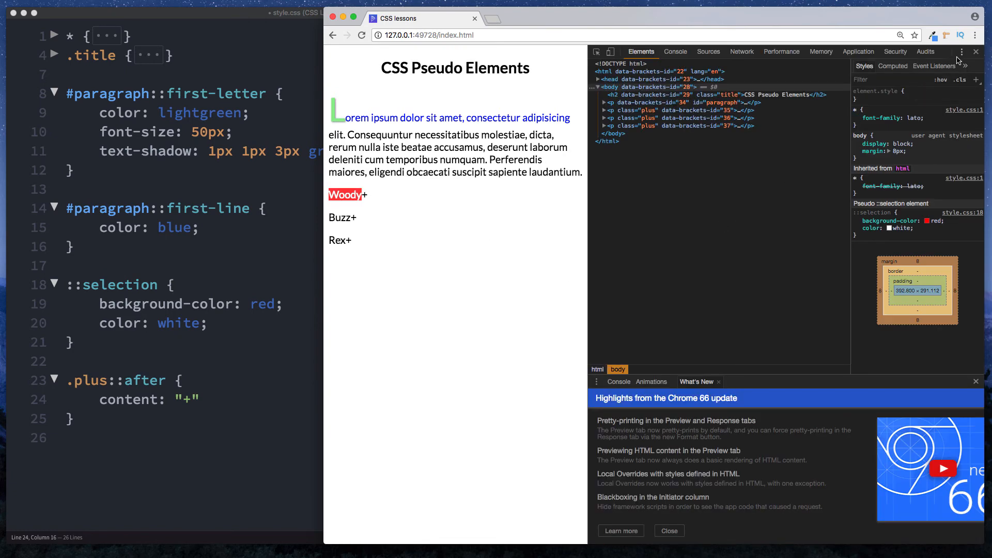
- Set the Chrome DevTools theme to Light via its Settings
left_click(961, 52)
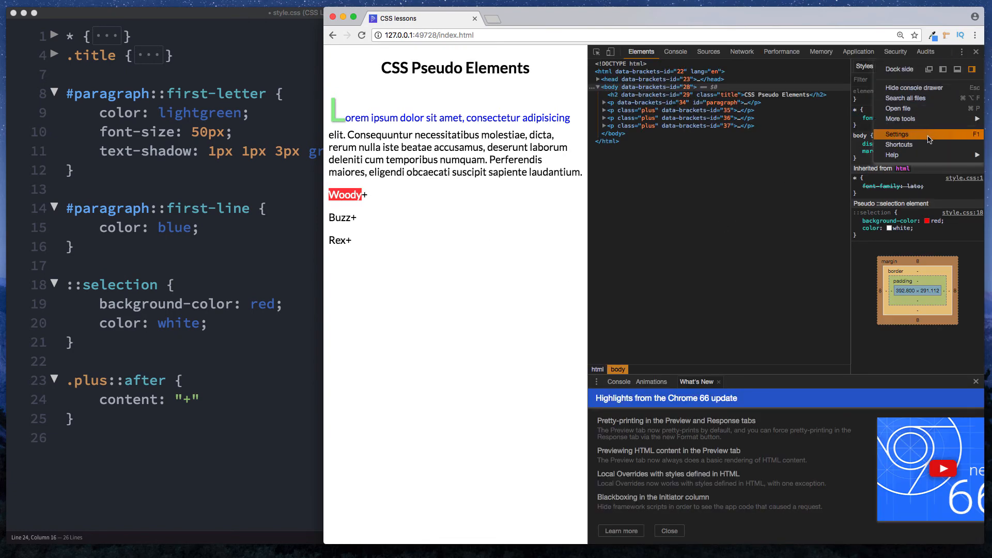
left_click(897, 135)
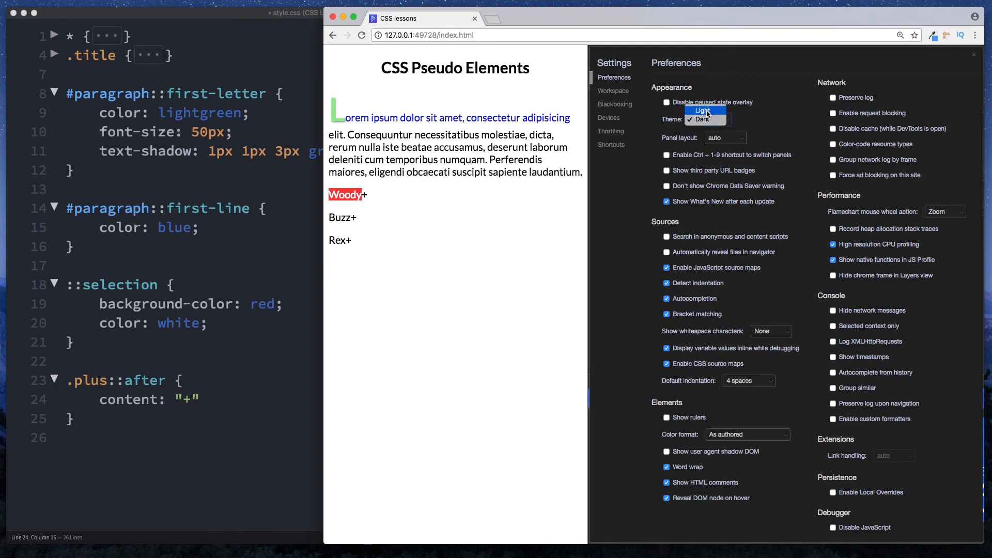
left_click(700, 110)
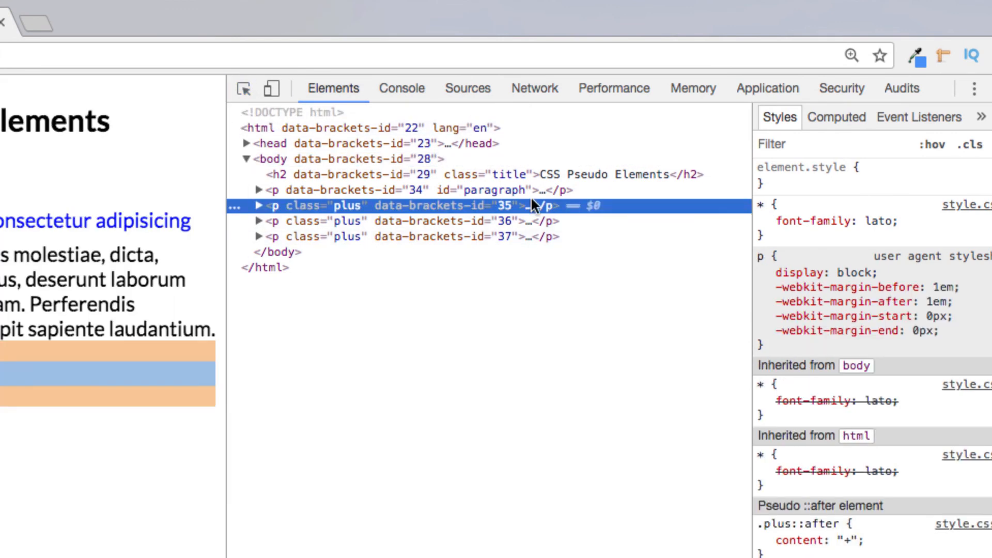
mouse_move(292, 211)
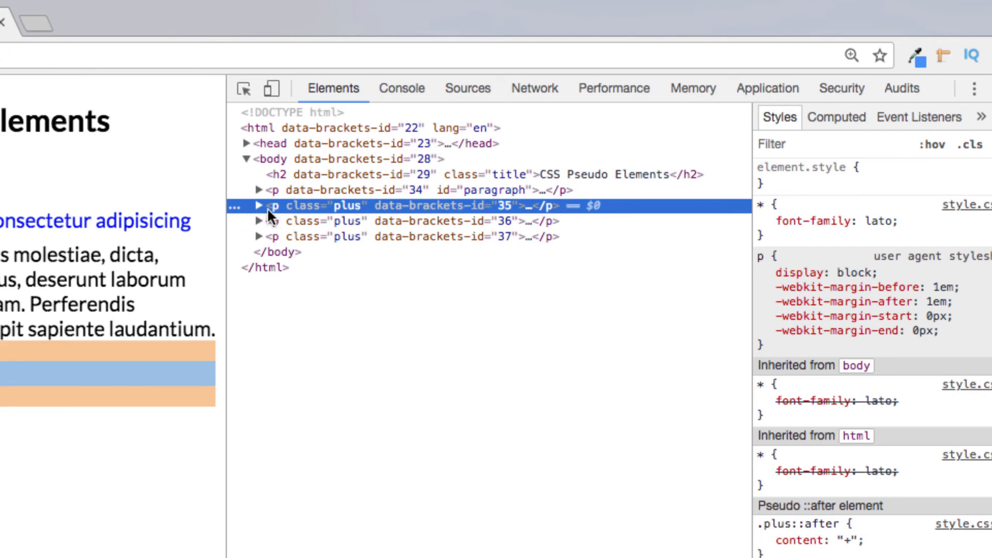
- Expand the Woody <p>, inspect its ::after node with content "+", then close DevTools
left_click(260, 206)
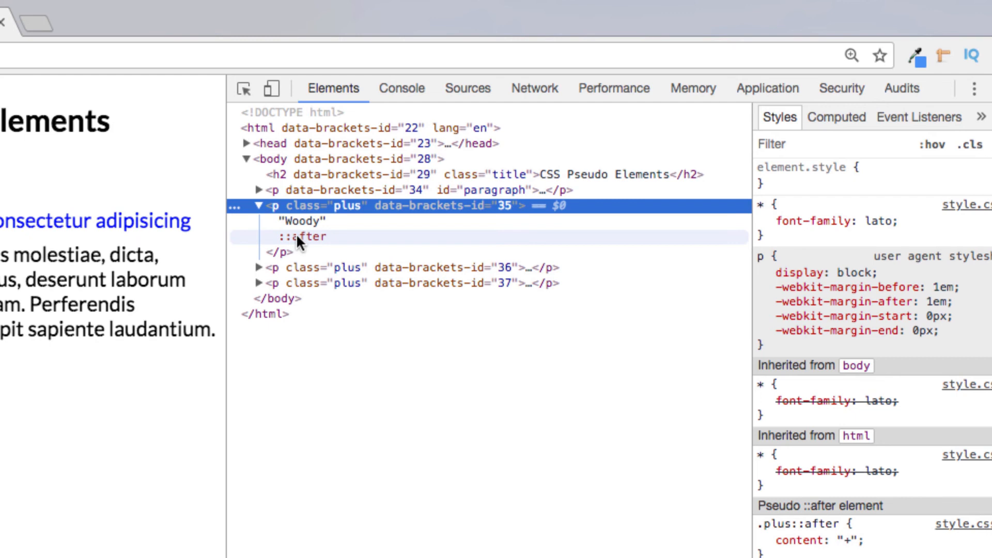
mouse_move(319, 245)
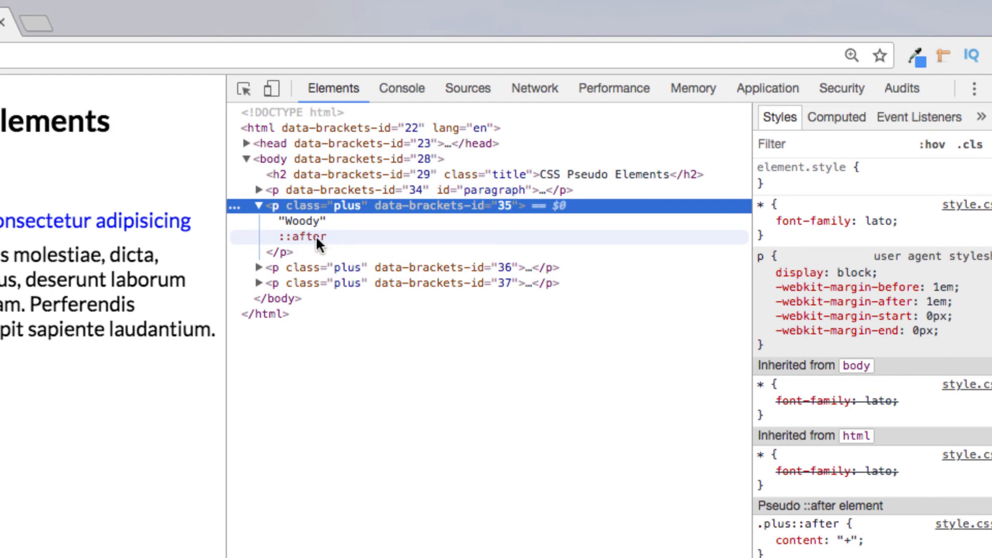
left_click(302, 236)
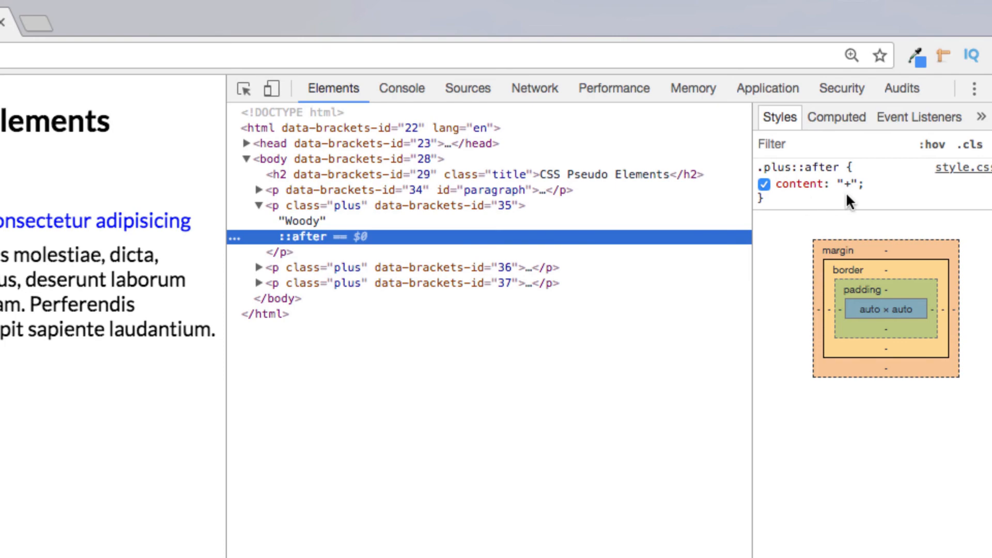
left_click(764, 184)
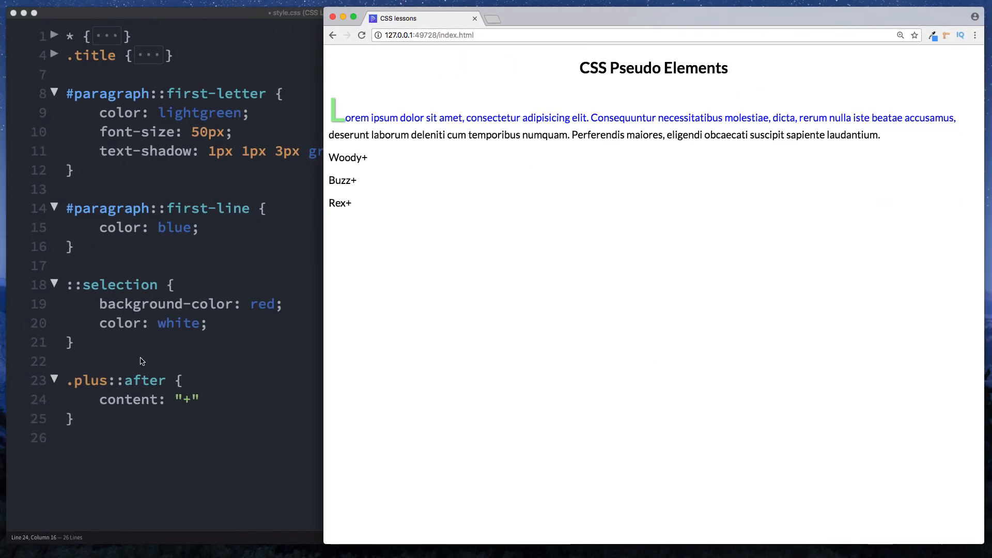
mouse_move(323, 296)
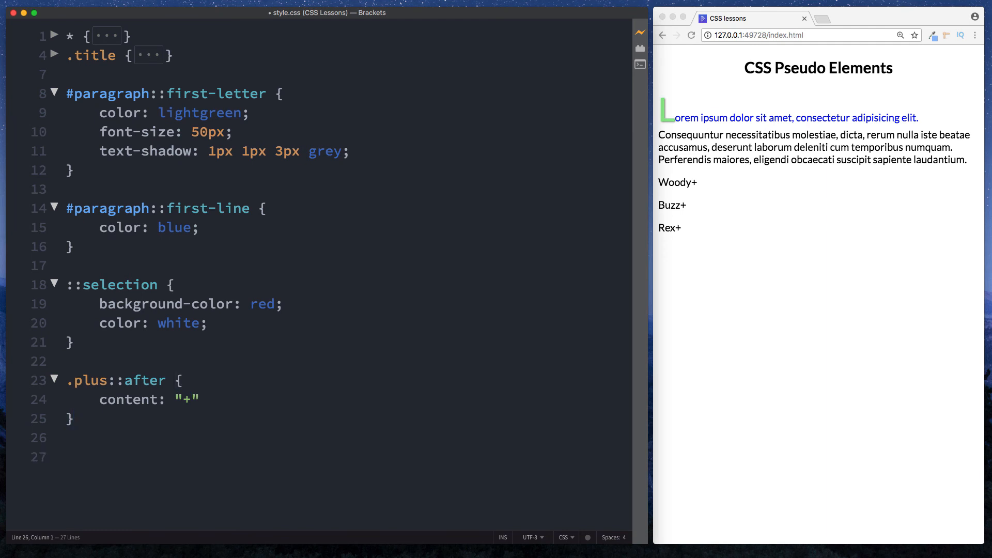
- Add a .plus::before rule with content " - " so items read - Woody +
type(".plus")
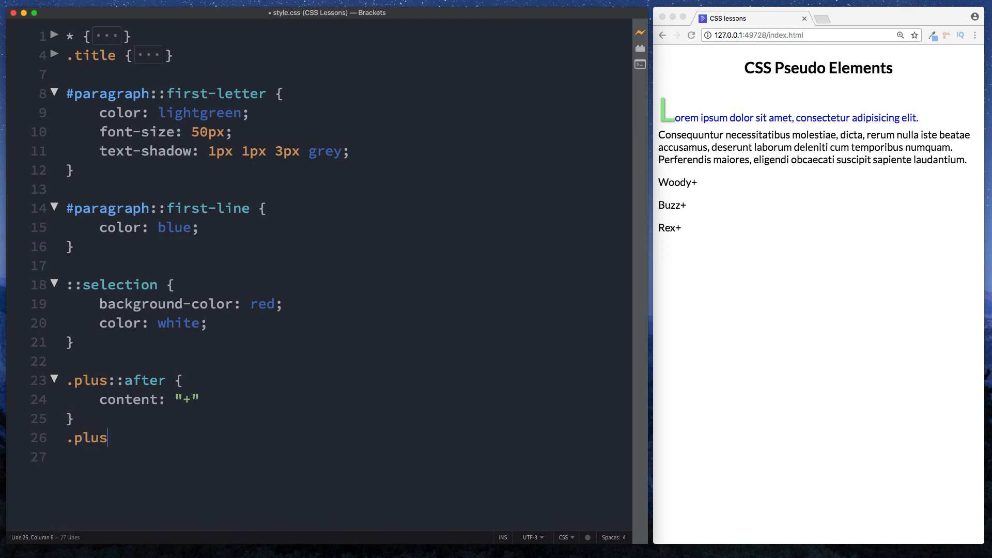
type("::before {")
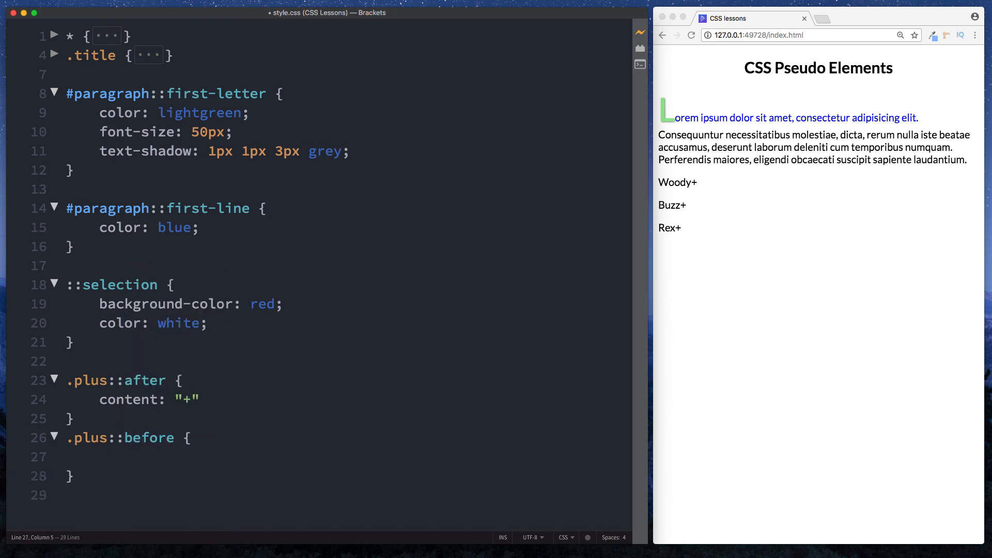
type("content: \" -")
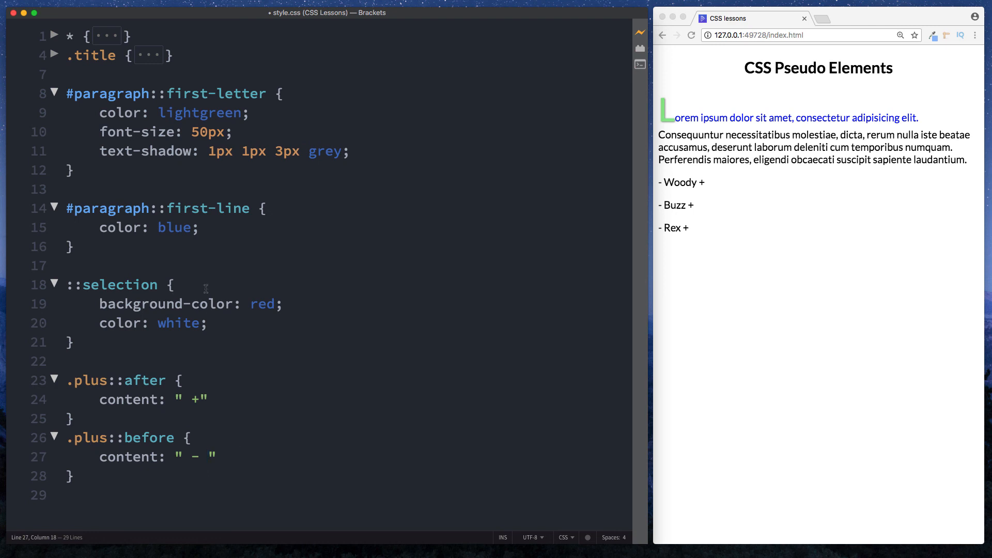
mouse_move(87, 471)
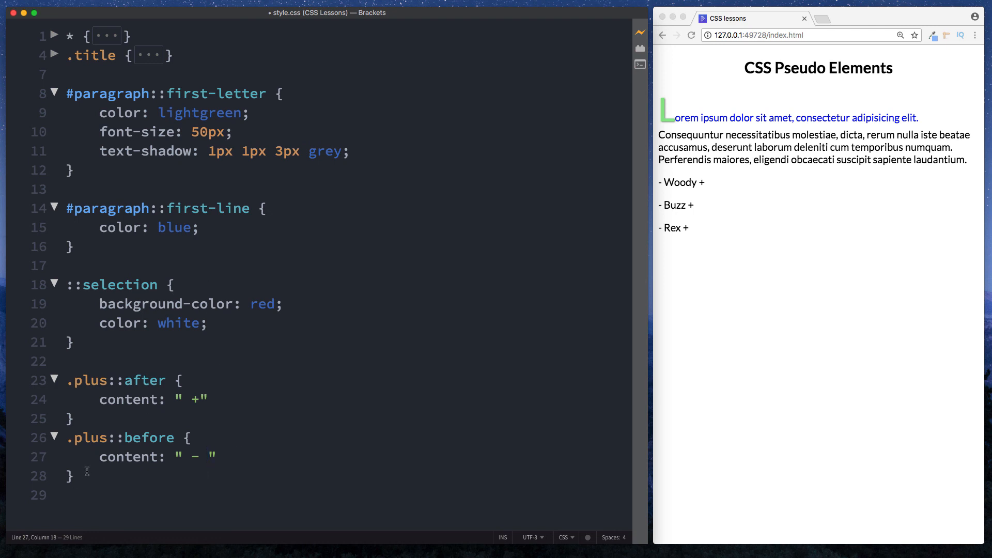
- Begin another pseudo-element rule with :: below the .plus::before rule
left_click(72, 476)
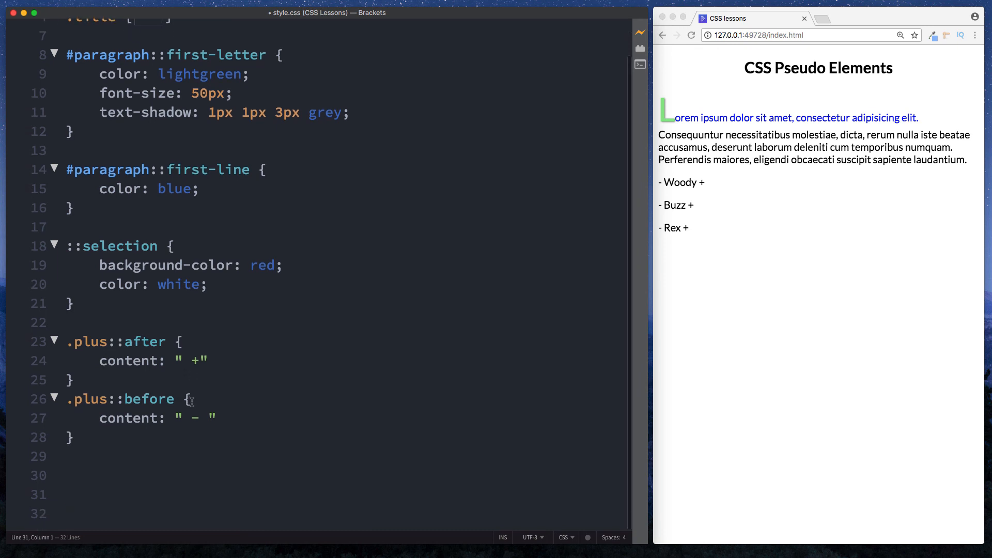
type("::")
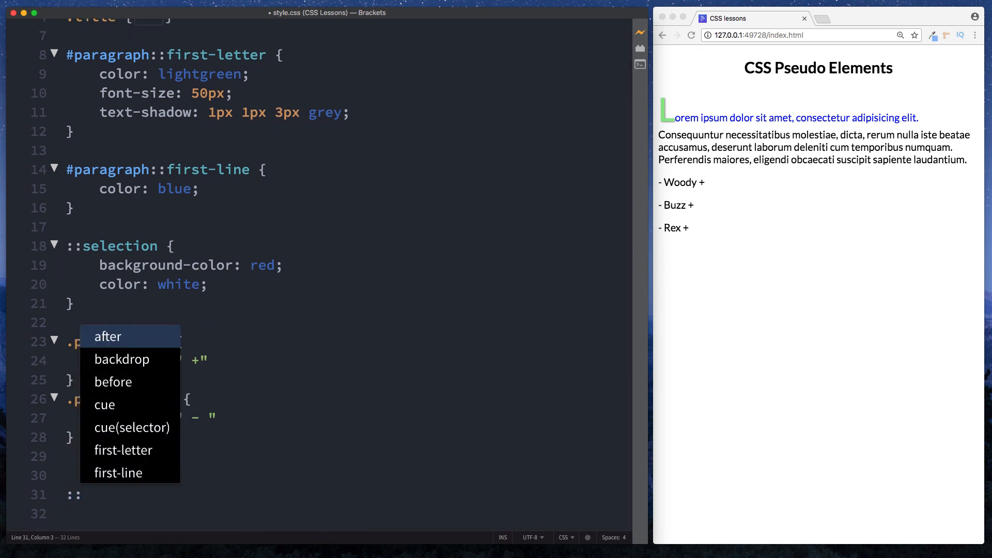